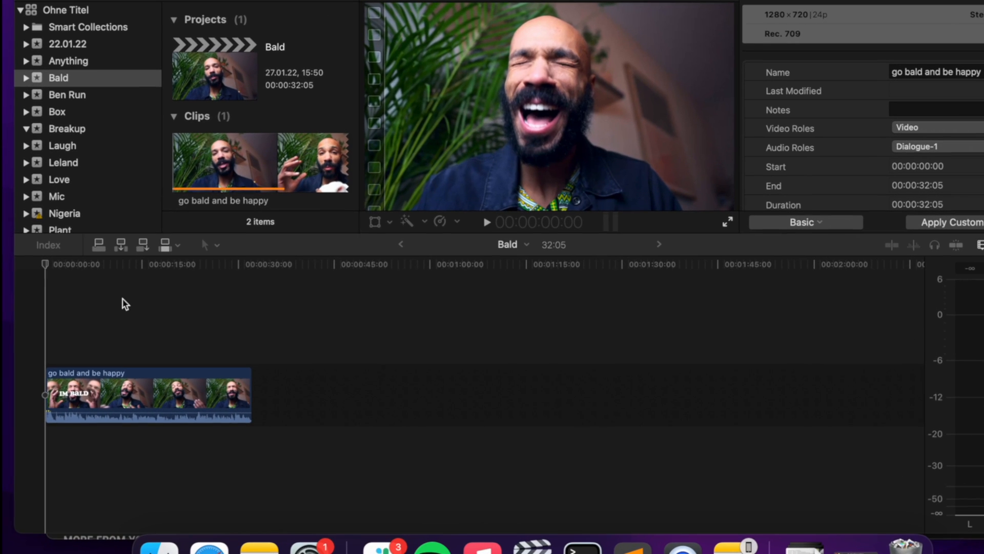
Share the Bald project as a video file from its browser right-click menu
left_click(44, 263)
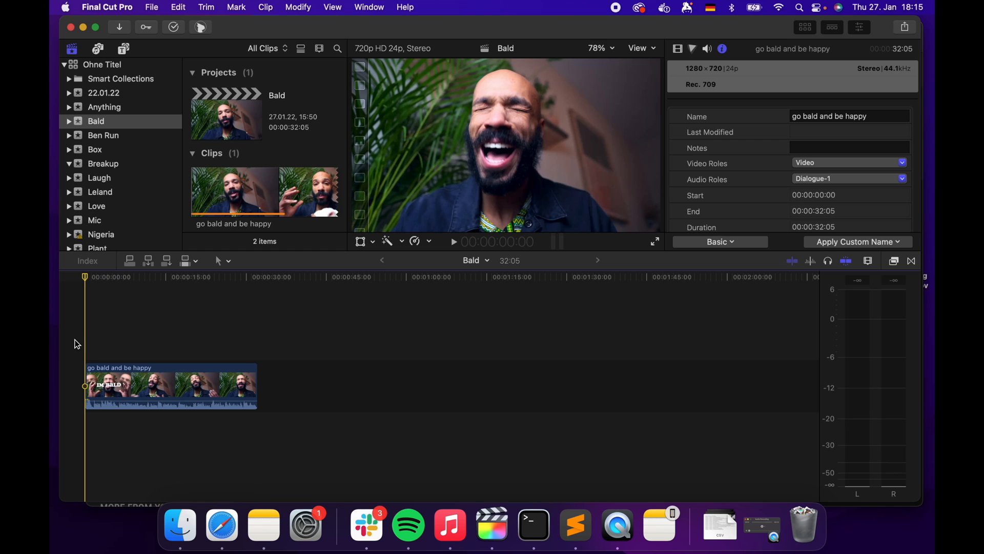
right_click(226, 94)
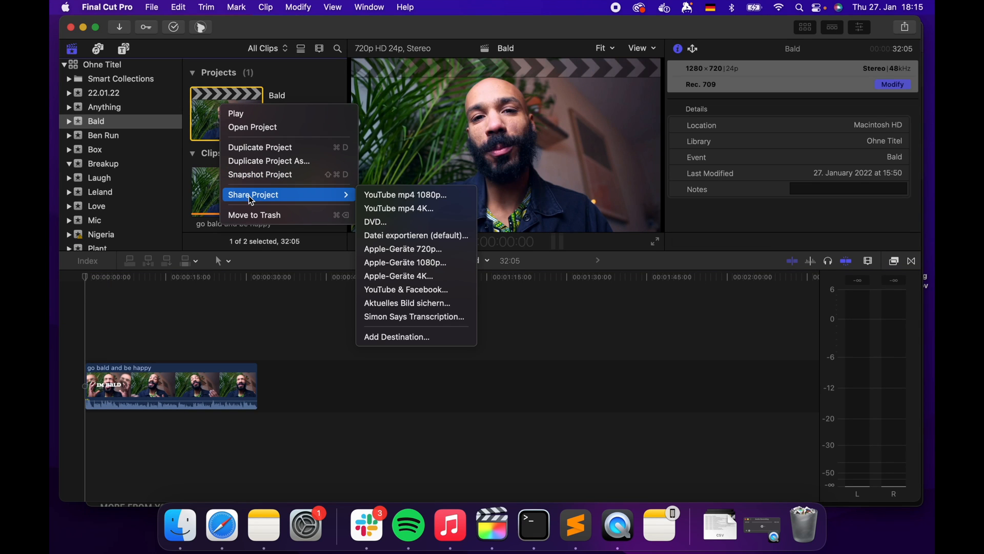
left_click(397, 276)
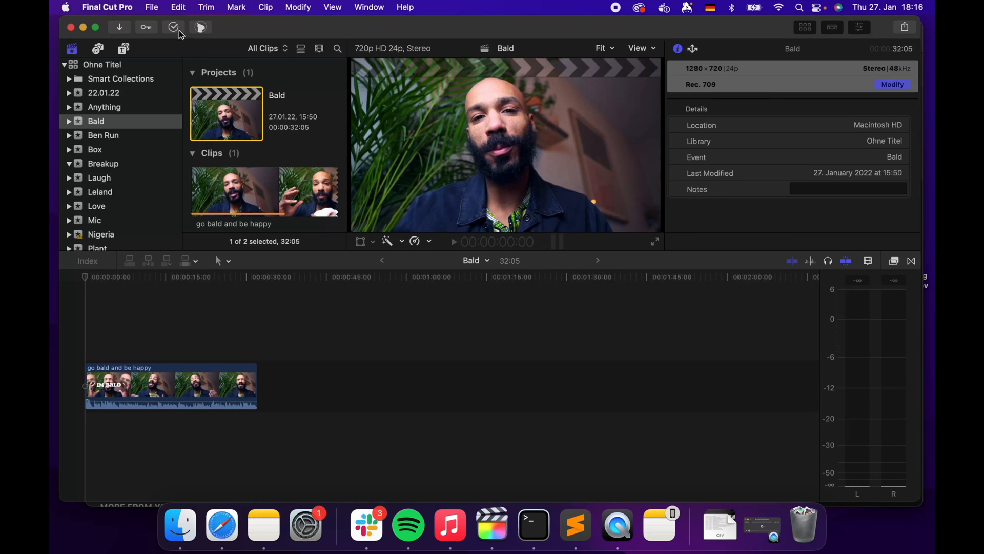
mouse_move(393, 229)
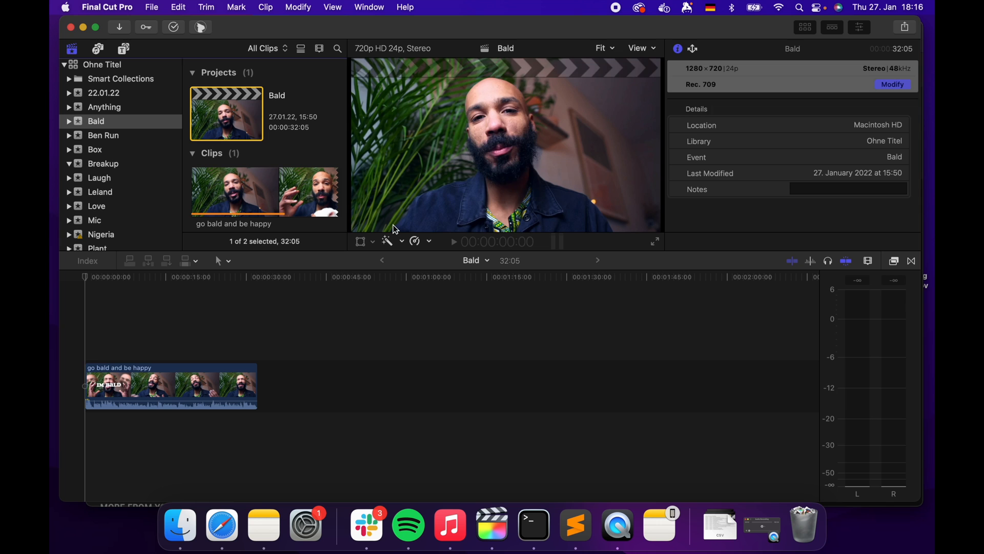
Upload Bald.m4v to YouTube Studio through Create > Upload videos
left_click(221, 523)
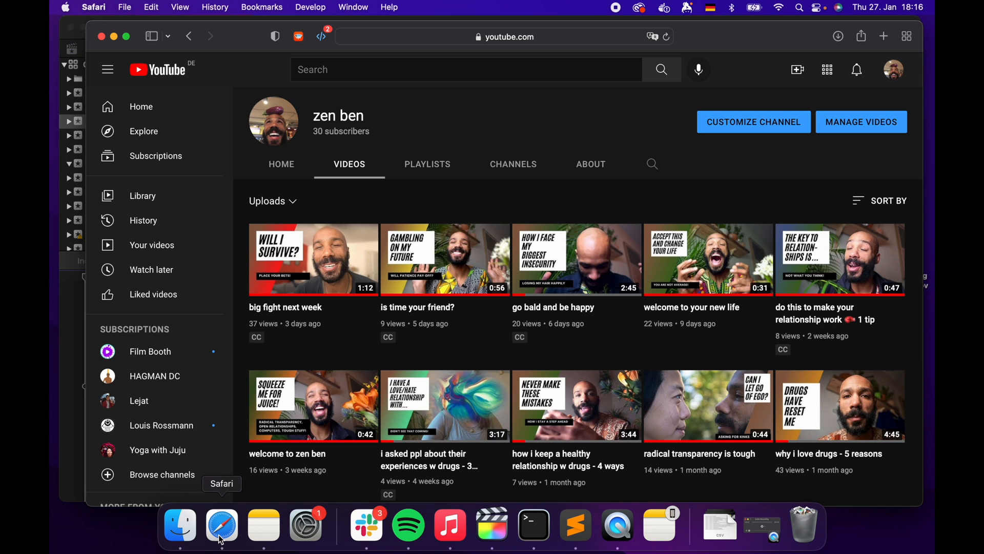
mouse_move(569, 157)
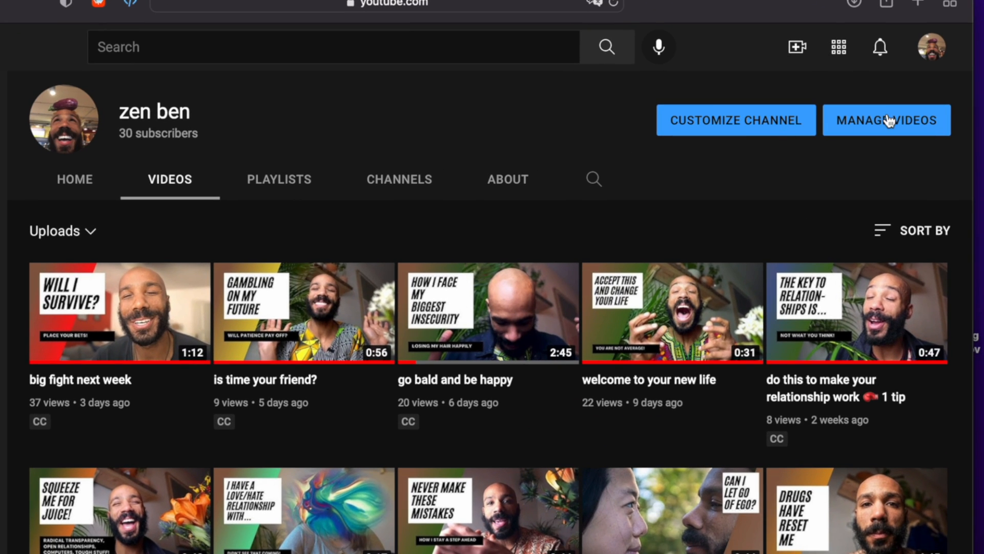
left_click(886, 120)
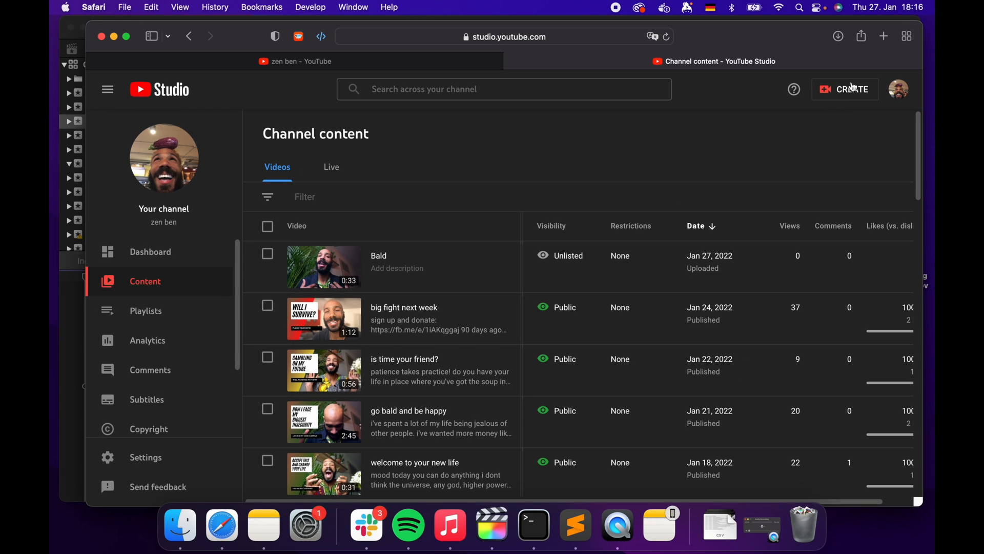
left_click(844, 88)
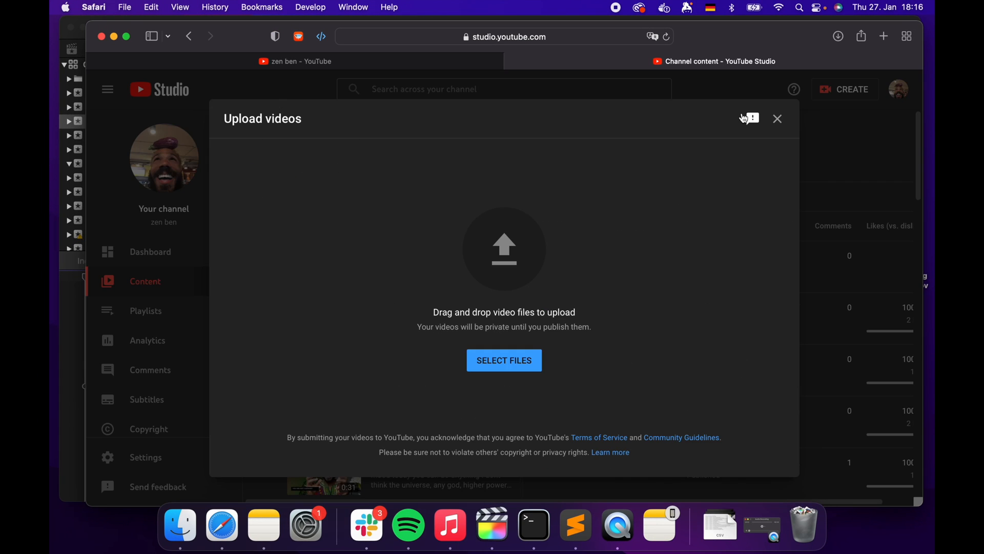
left_click(503, 360)
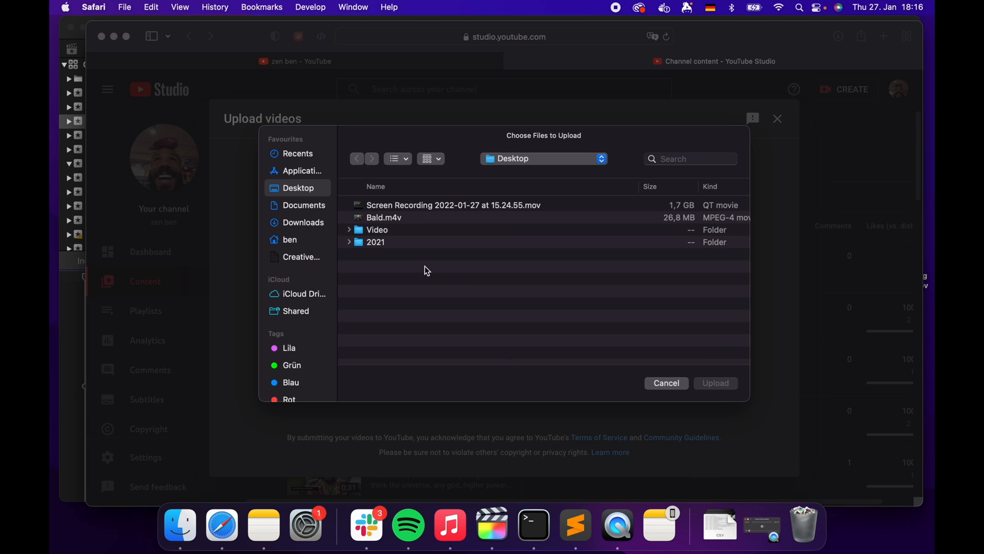
left_click(383, 217)
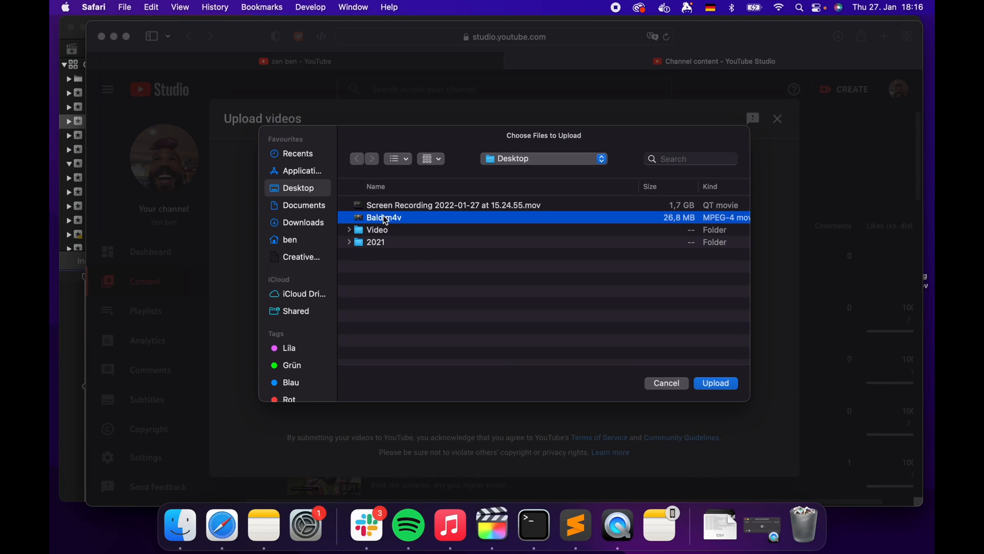
left_click(665, 383)
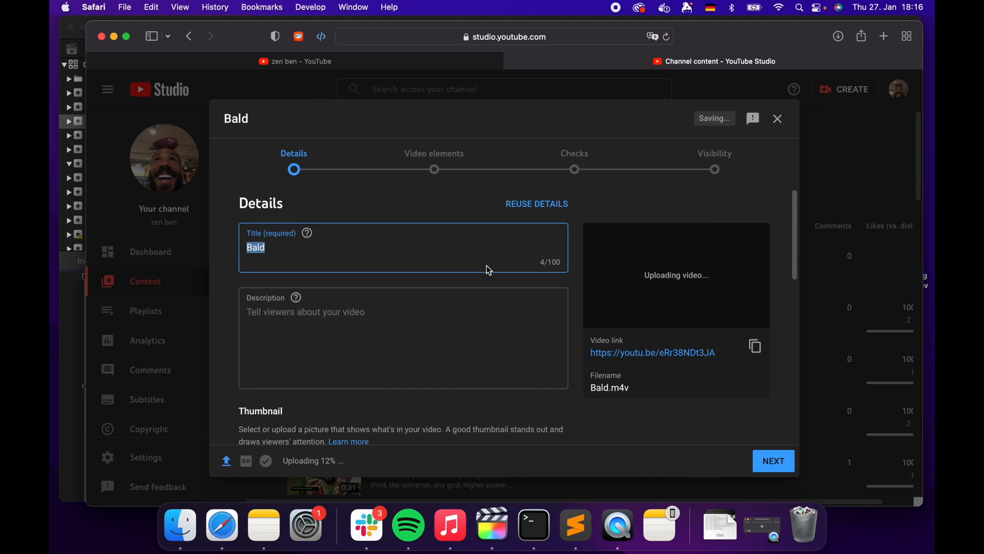
mouse_move(475, 274)
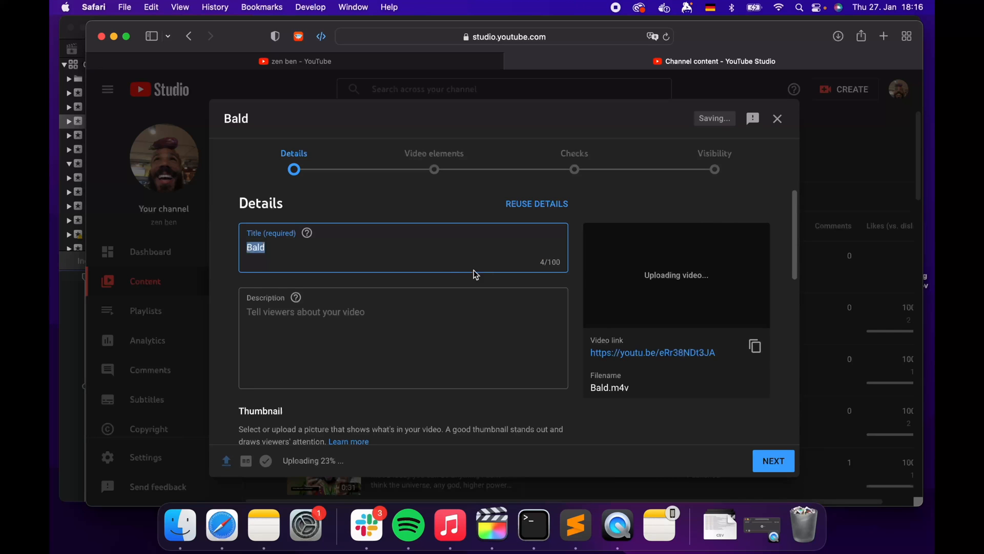
Set the upload's visibility to Unlisted and save it
scroll("down", 3)
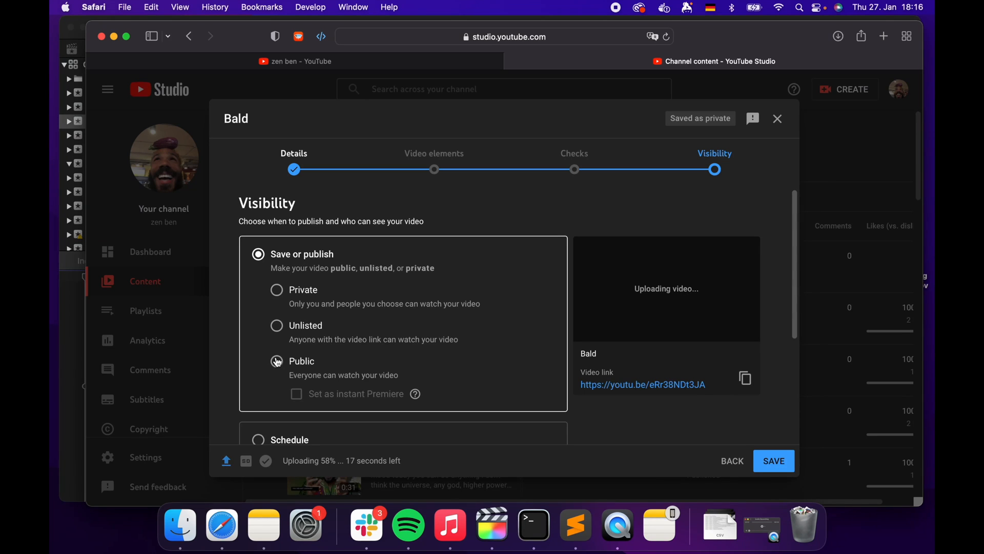
left_click(276, 326)
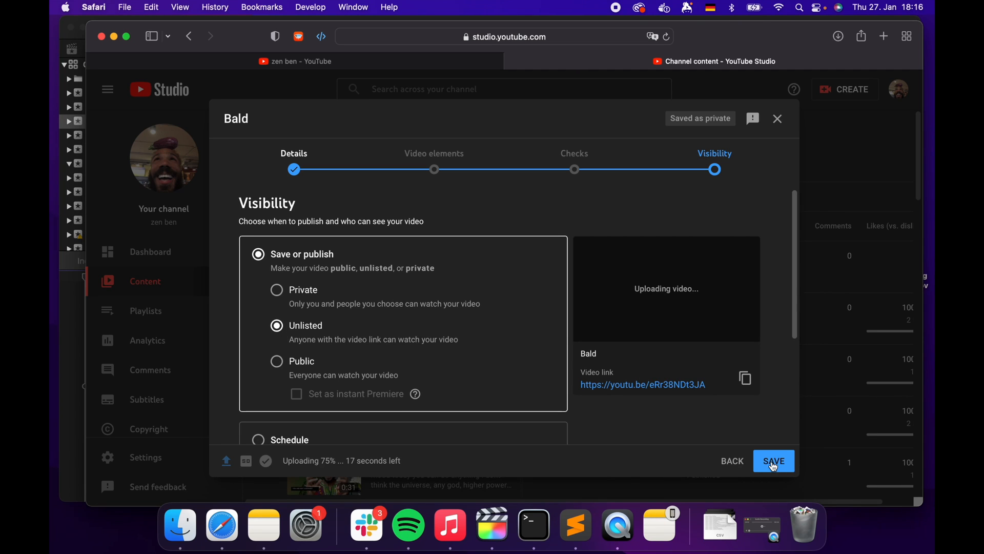
left_click(773, 461)
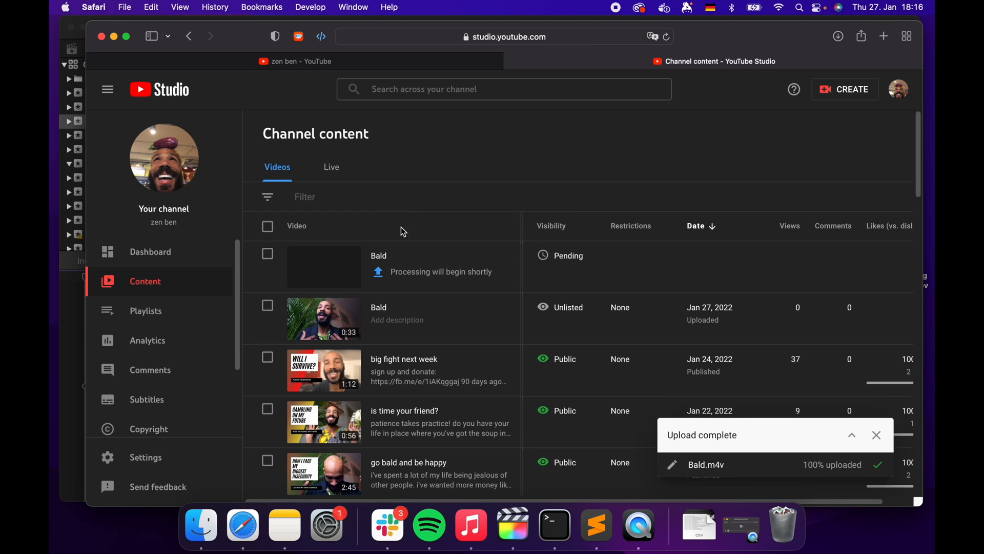
mouse_move(383, 319)
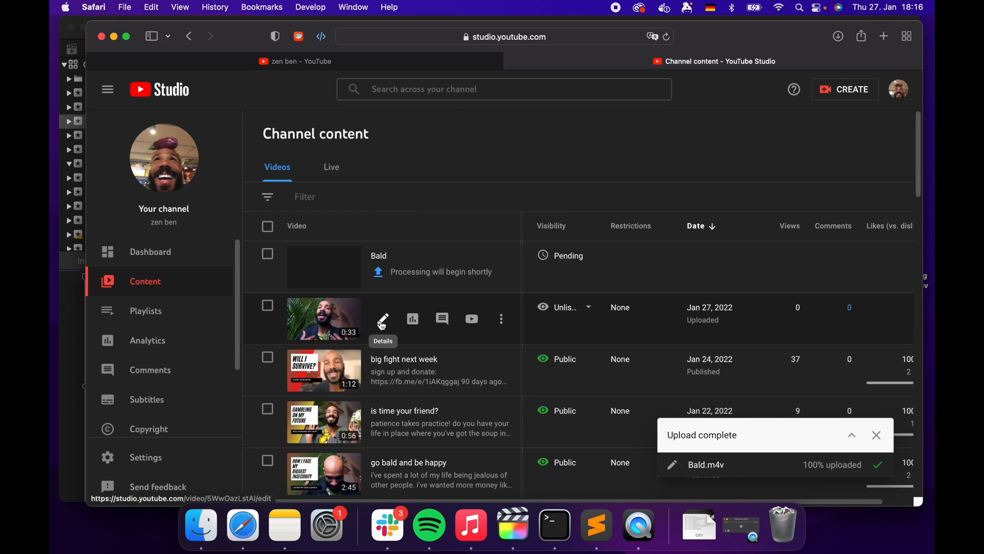
Open the Bald video's Subtitles page and the automatic English captions' options
left_click(383, 319)
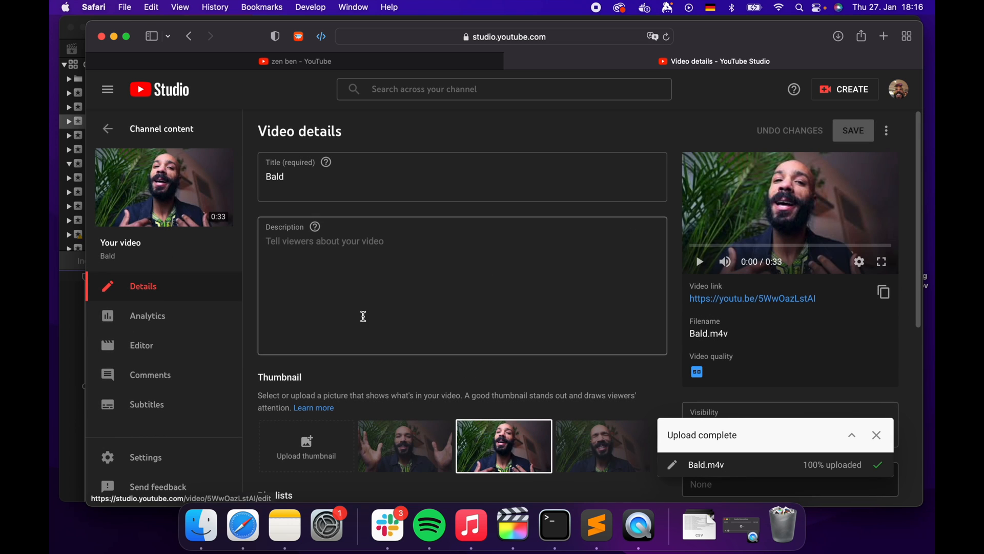
left_click(146, 404)
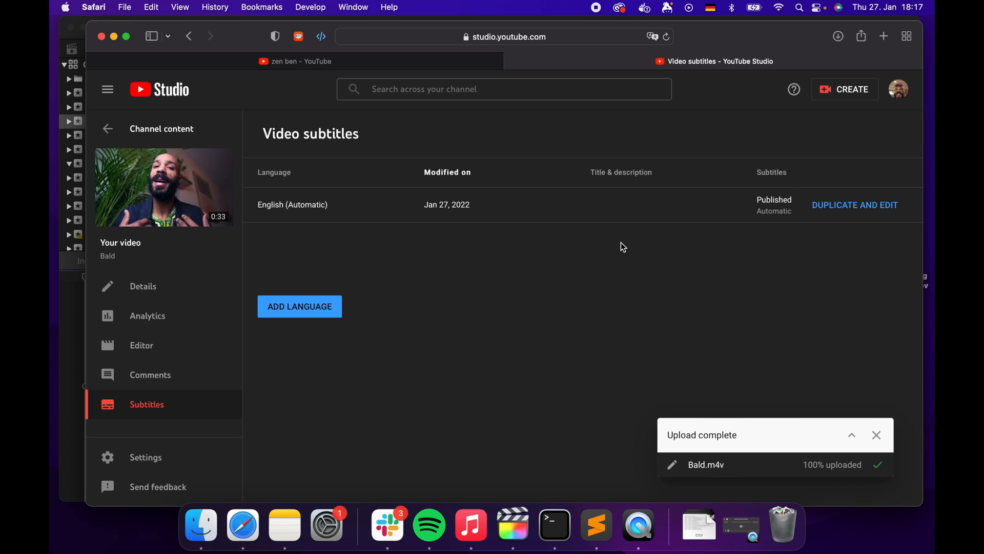
mouse_move(528, 291)
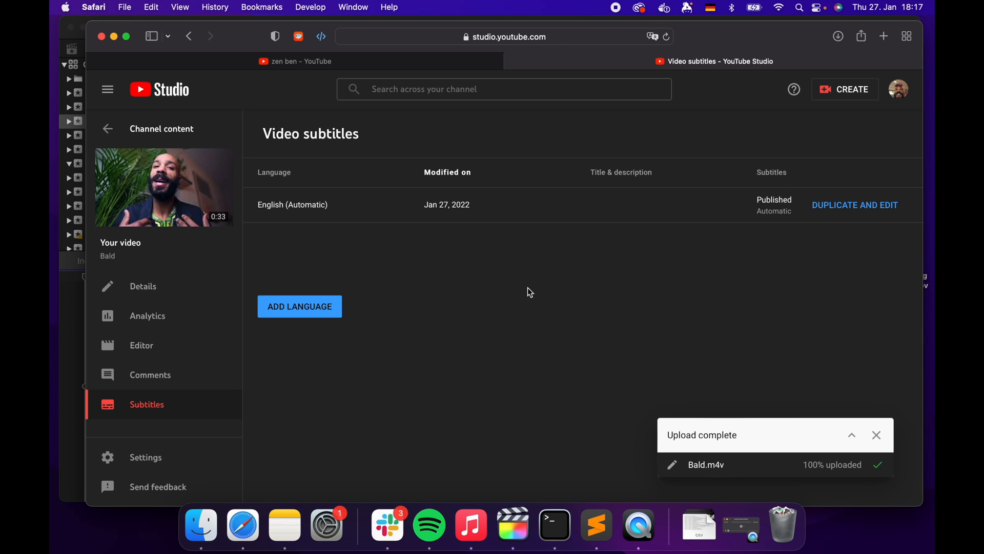
mouse_move(573, 182)
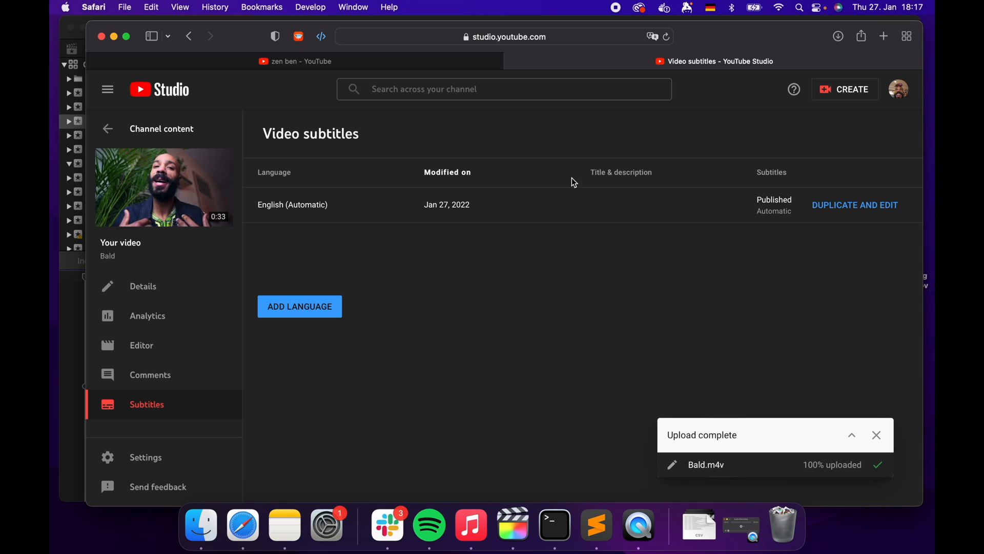
mouse_move(648, 227)
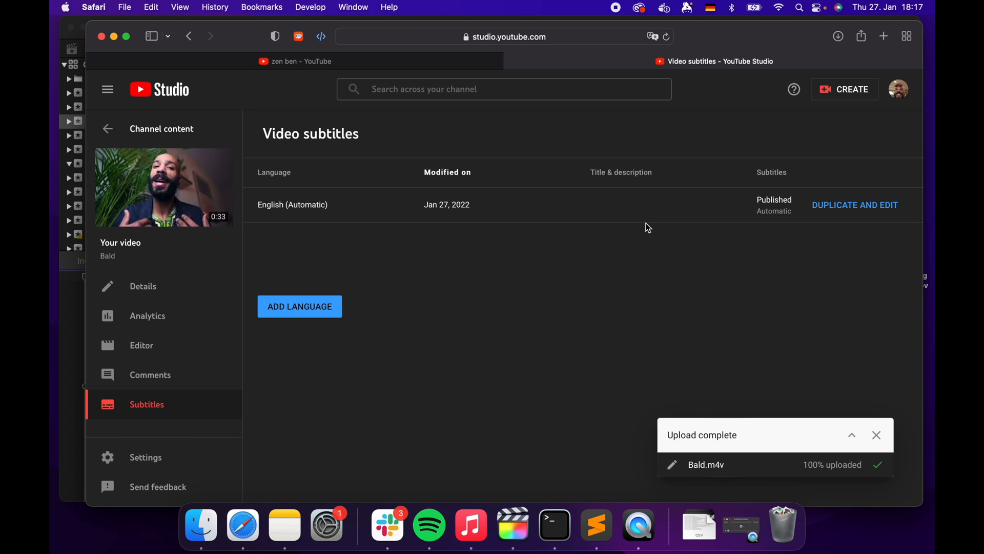
mouse_move(637, 201)
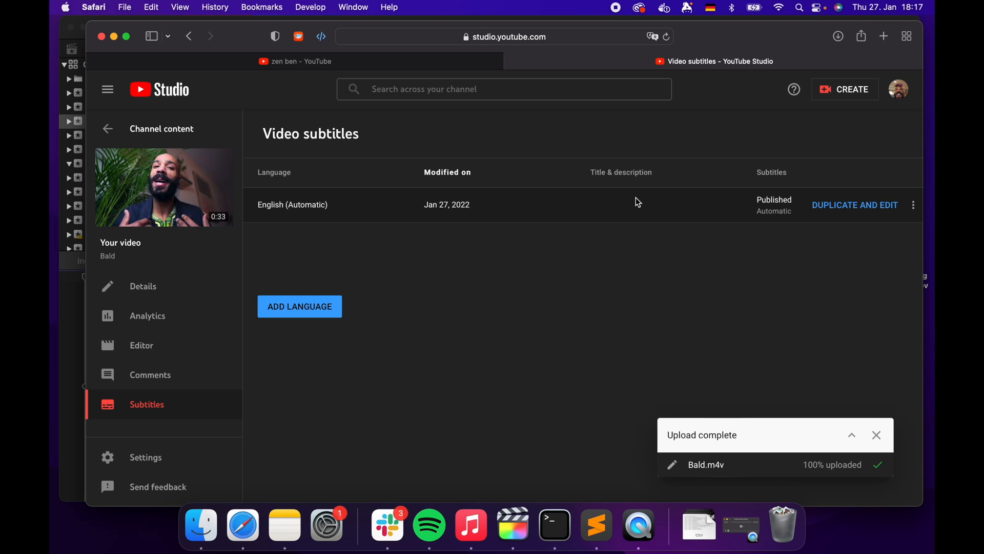
left_click(855, 204)
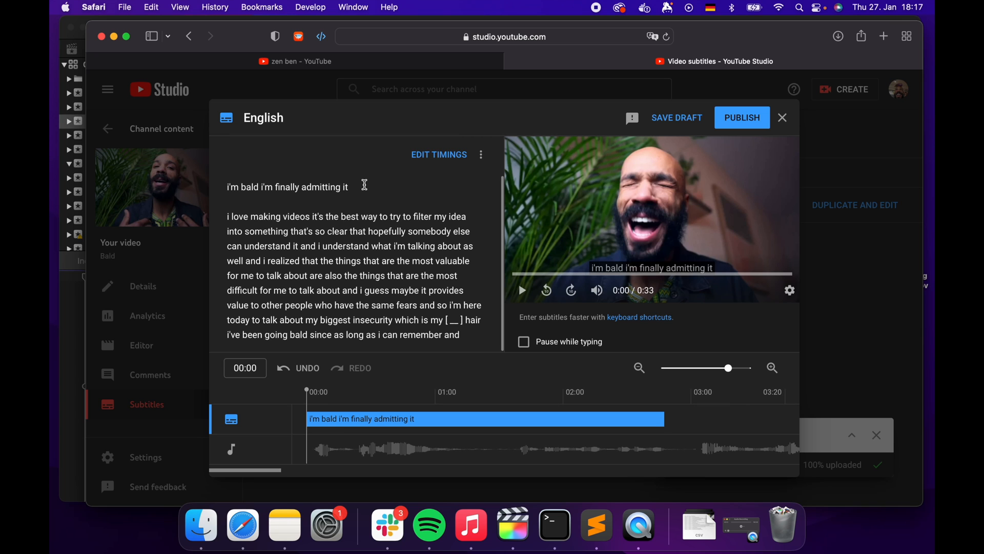
mouse_move(253, 230)
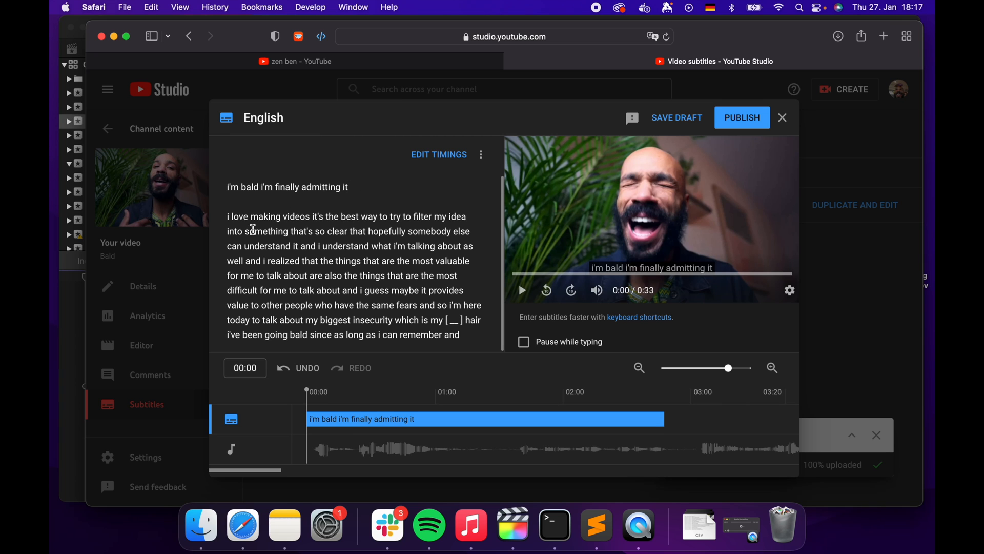
mouse_move(346, 224)
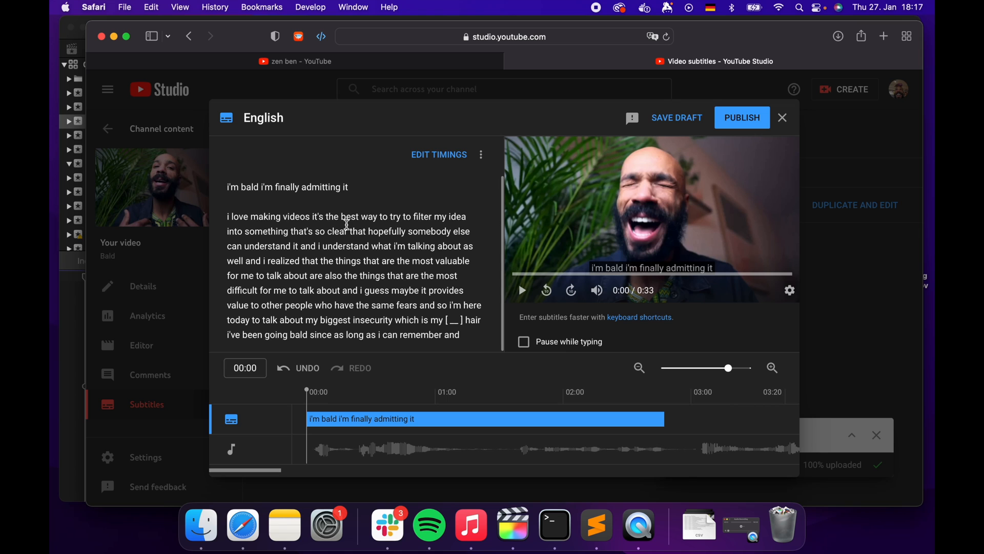
mouse_move(342, 252)
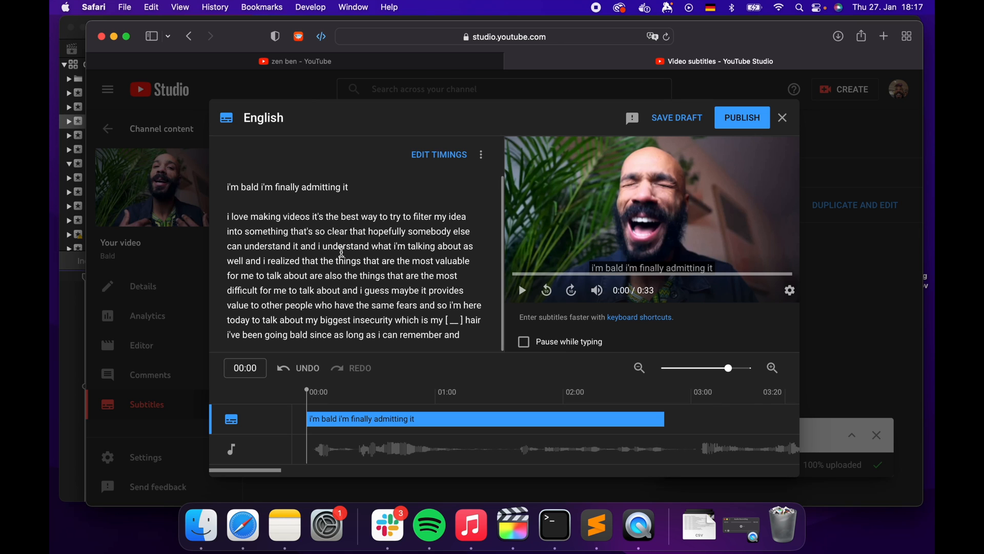
mouse_move(306, 249)
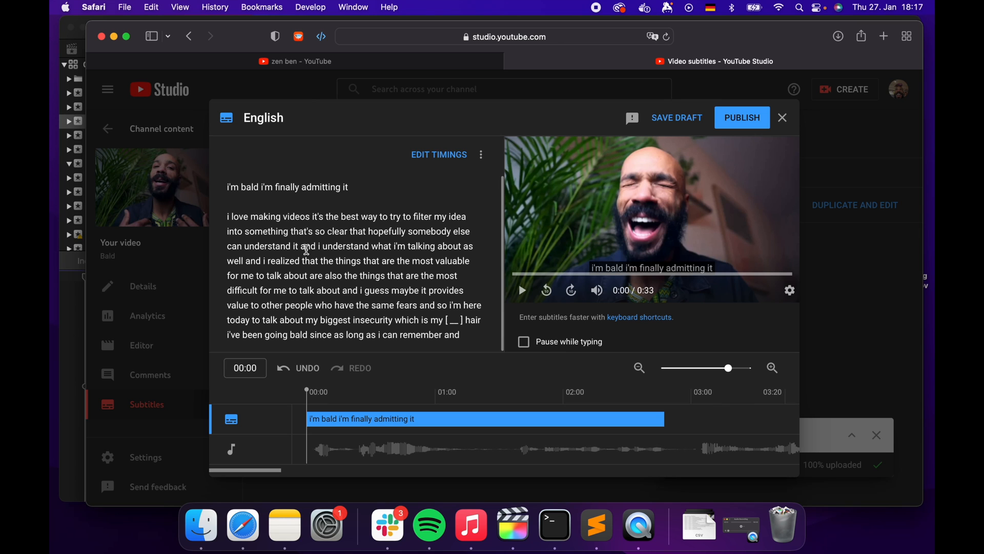
mouse_move(316, 232)
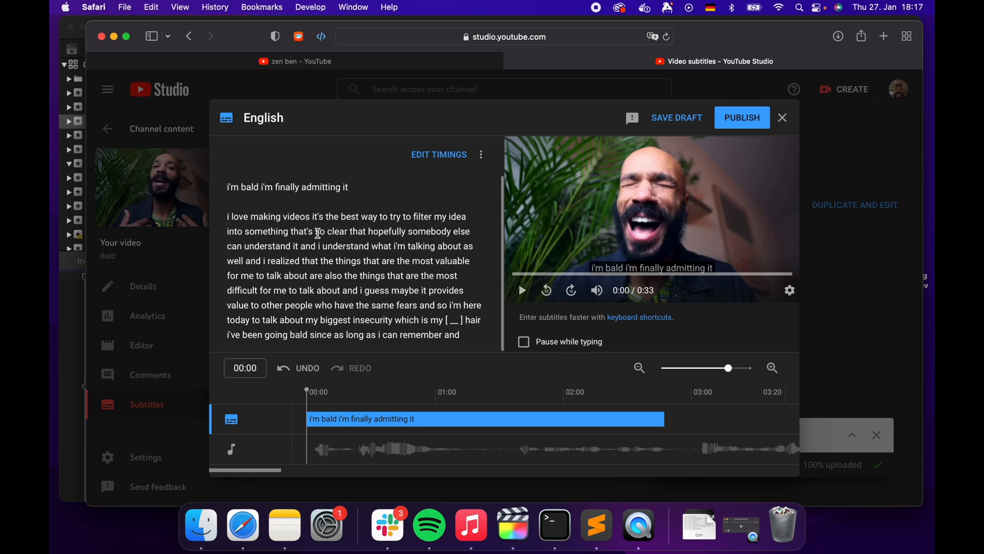
Edit the English transcript, typing 'f**ki' over the bleeped placeholder and adding a line break
left_click(308, 216)
type(".")
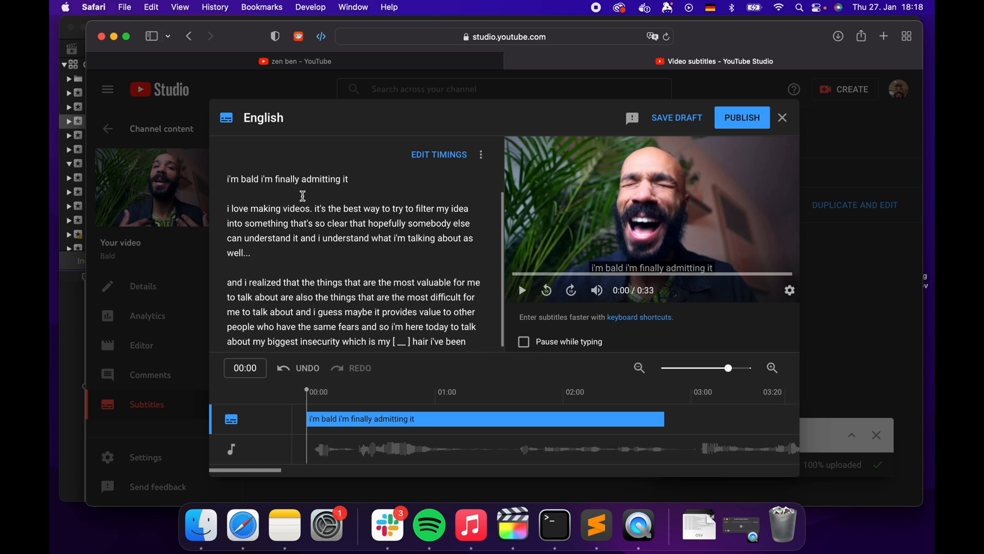
scroll("down", 3)
type(",")
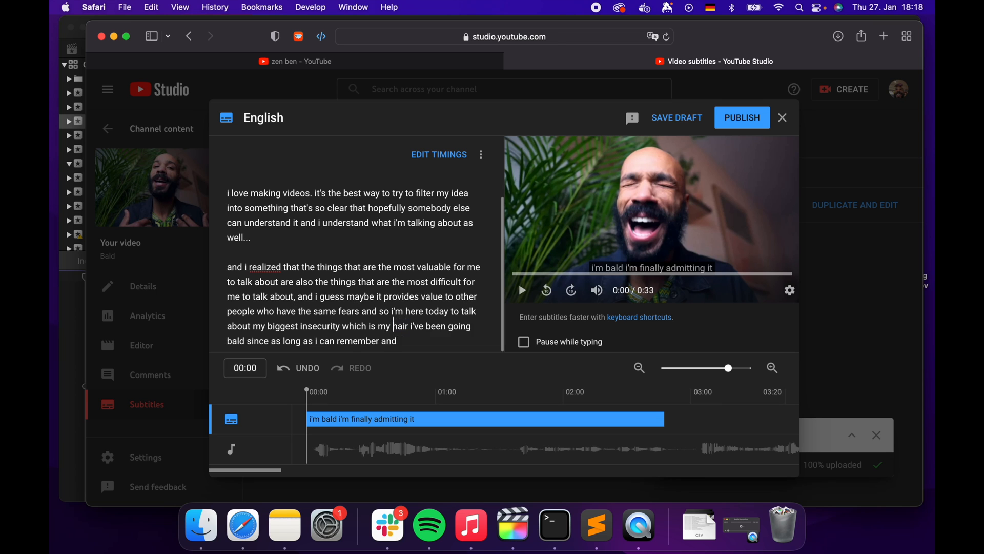
type("f**ki")
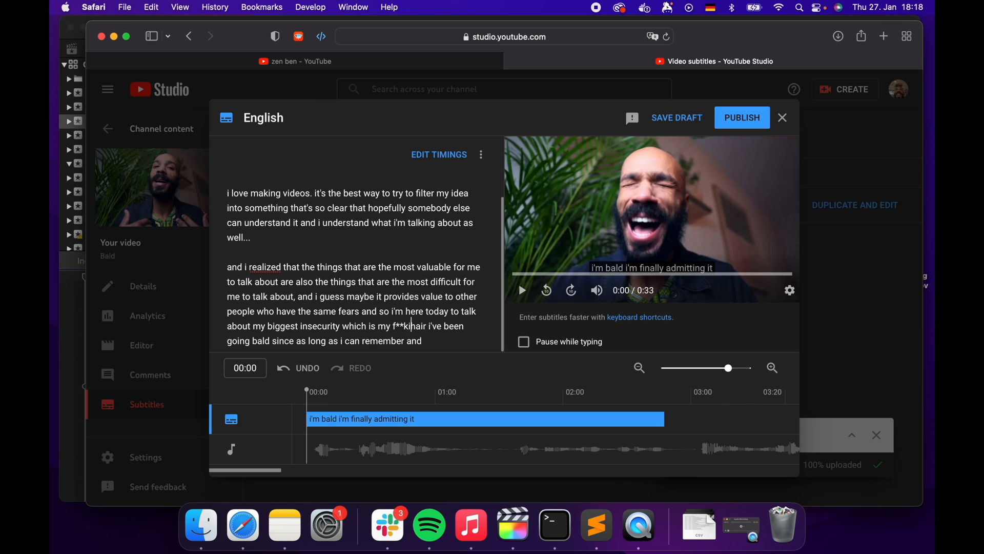
key("Enter")
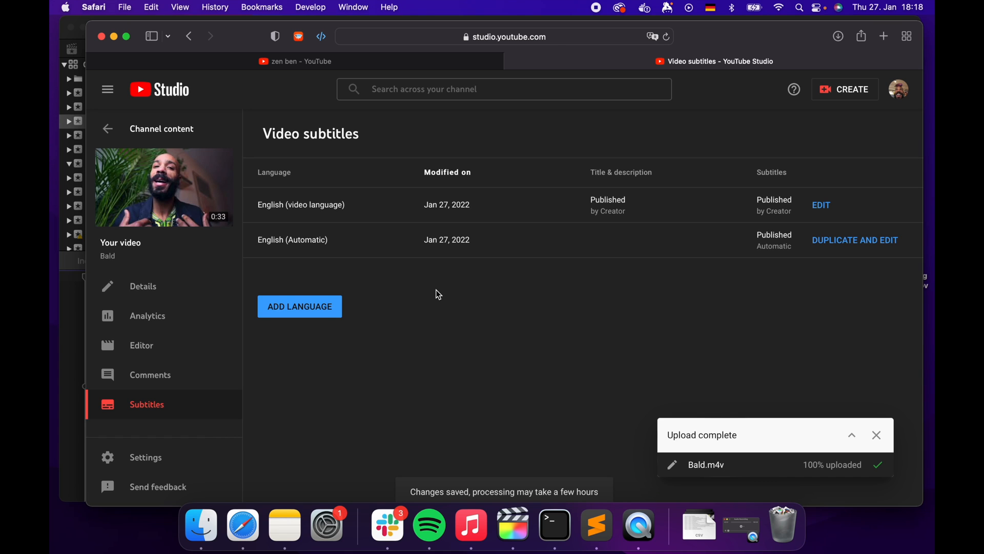
mouse_move(820, 205)
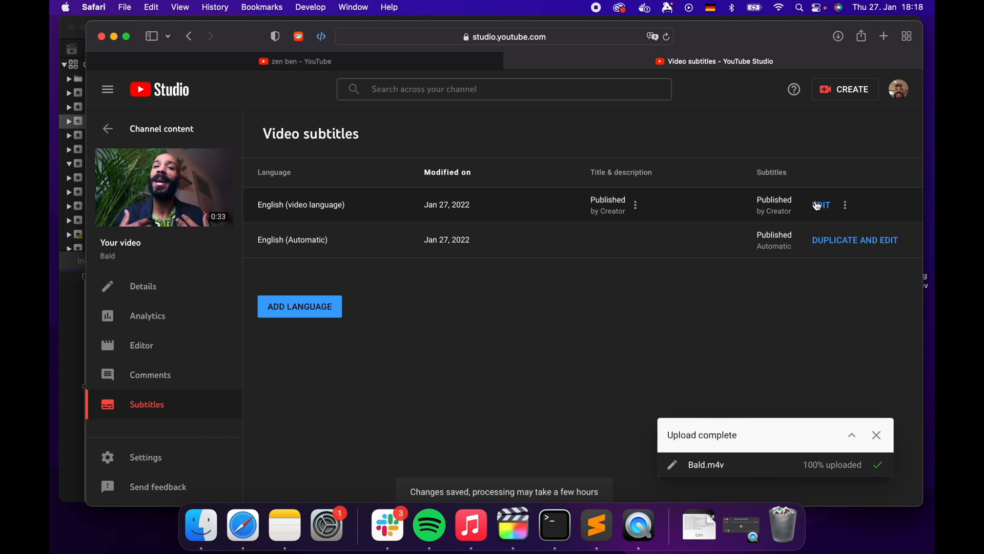
mouse_move(845, 205)
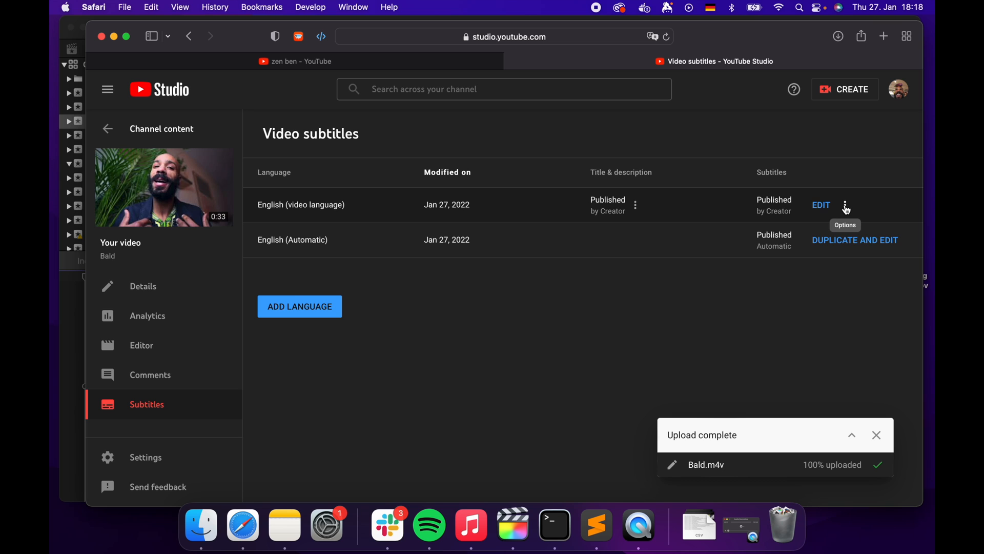
Publish the edited English subtitles and return to Final Cut Pro
left_click(845, 205)
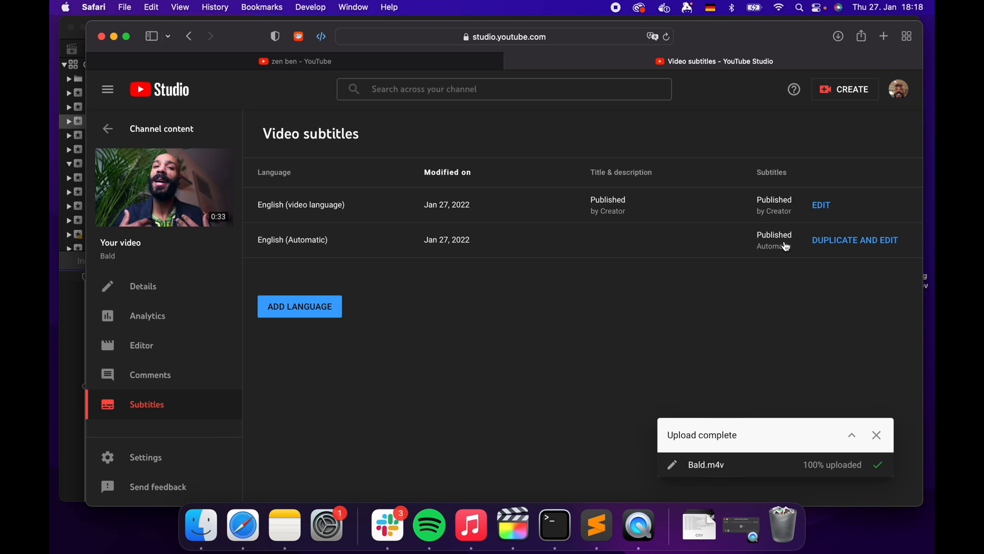
mouse_move(513, 523)
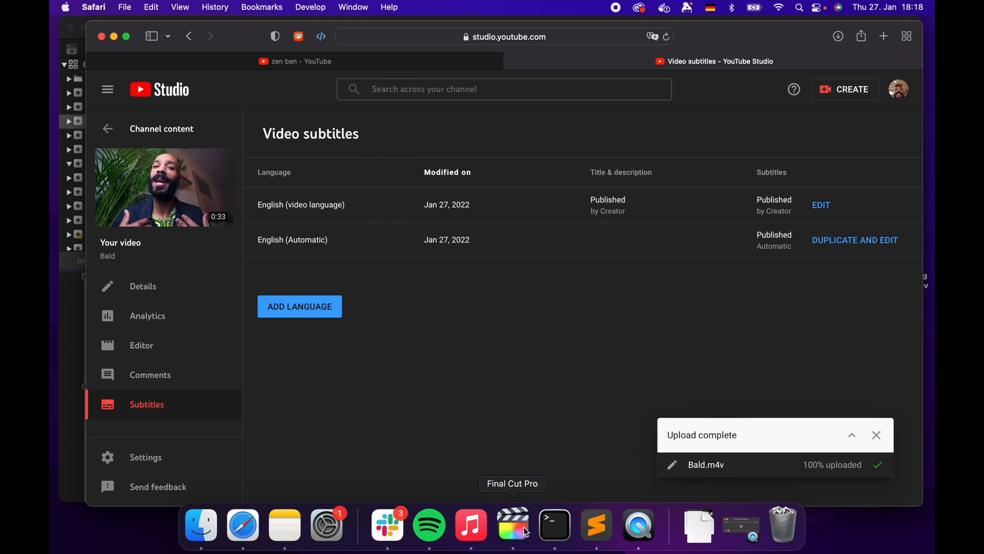
left_click(513, 523)
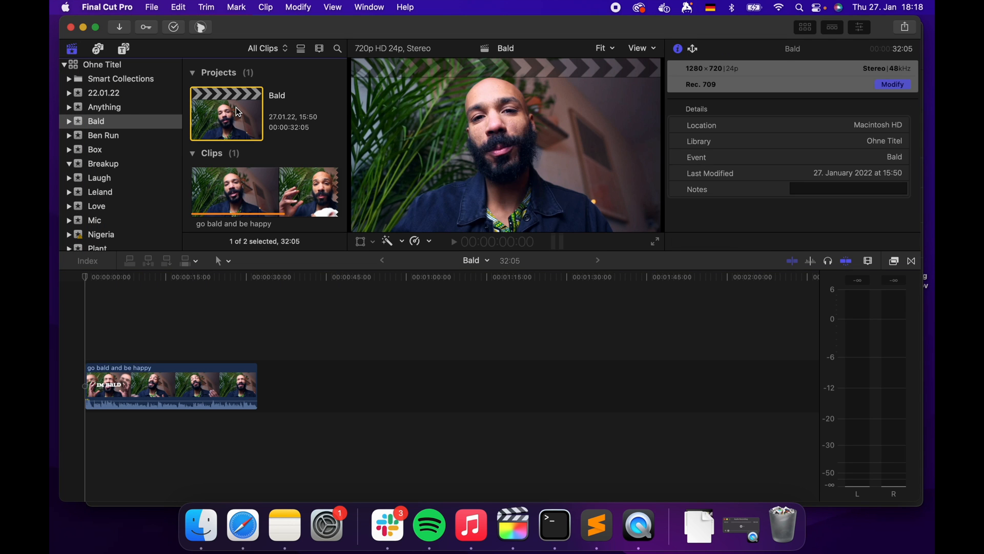
Import captions-3.srt from the Downloads folder through the caption import window
left_click(151, 7)
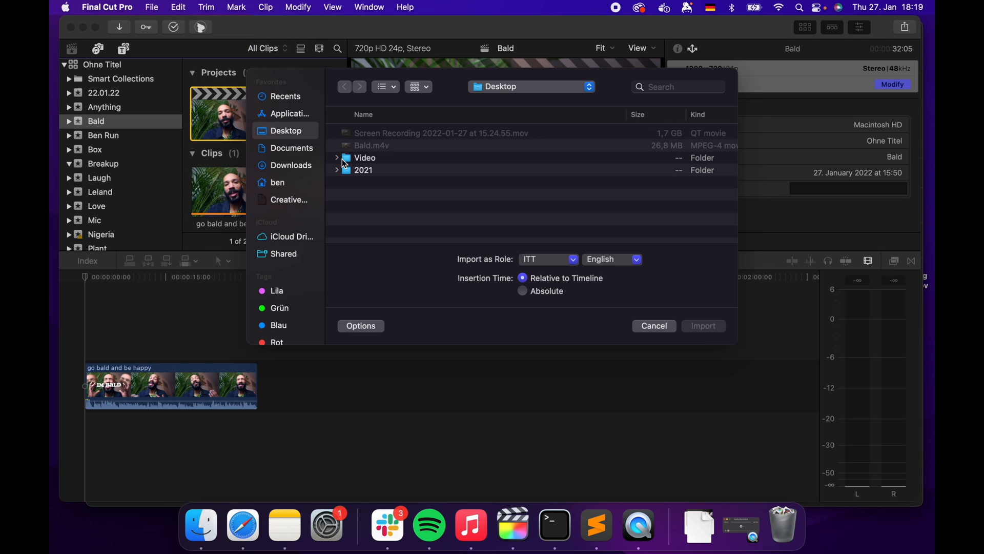
left_click(291, 165)
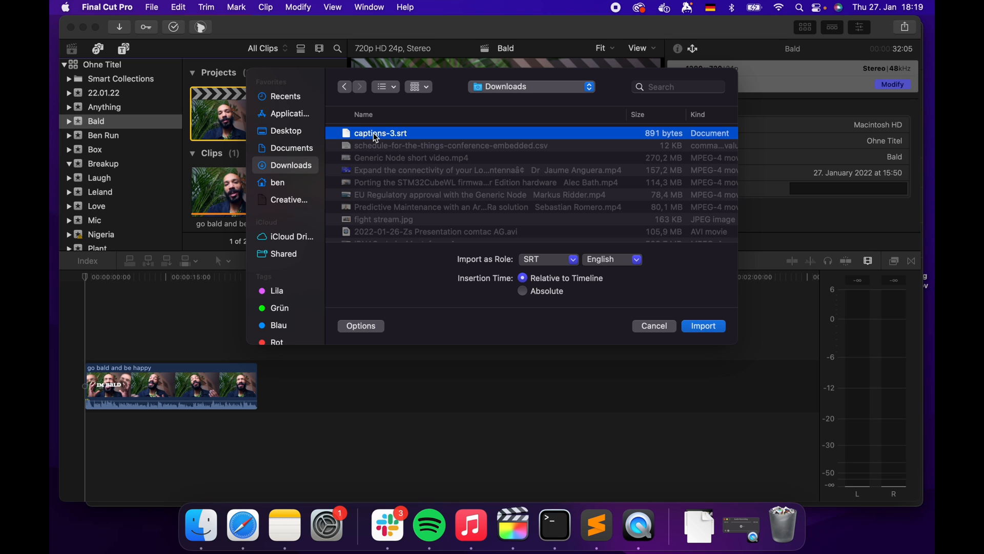
left_click(703, 326)
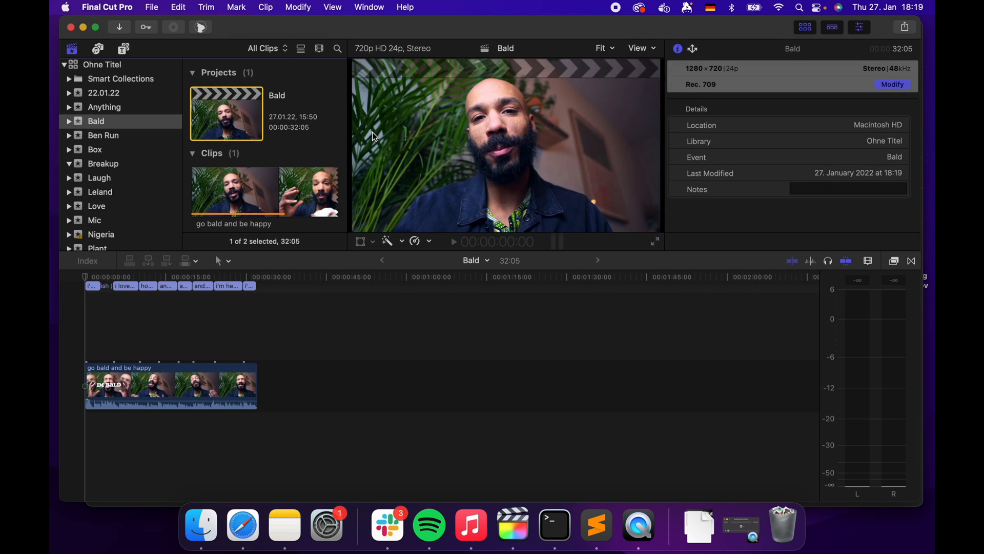
left_click(170, 386)
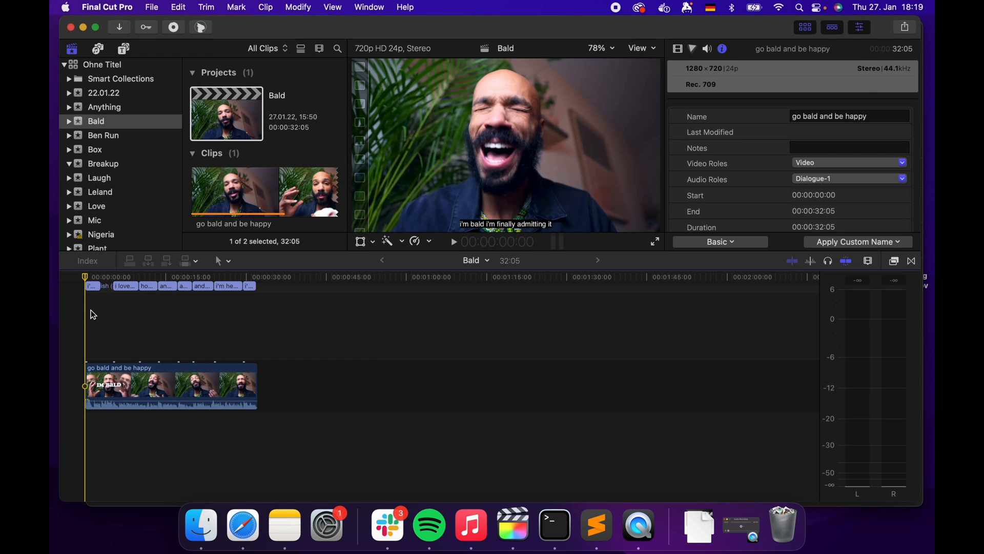
left_click(169, 310)
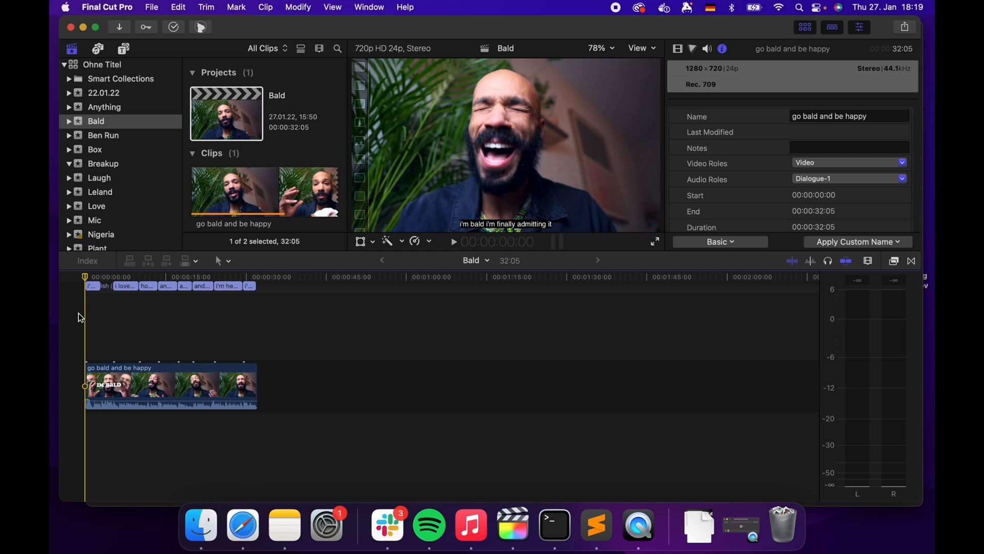
mouse_move(84, 314)
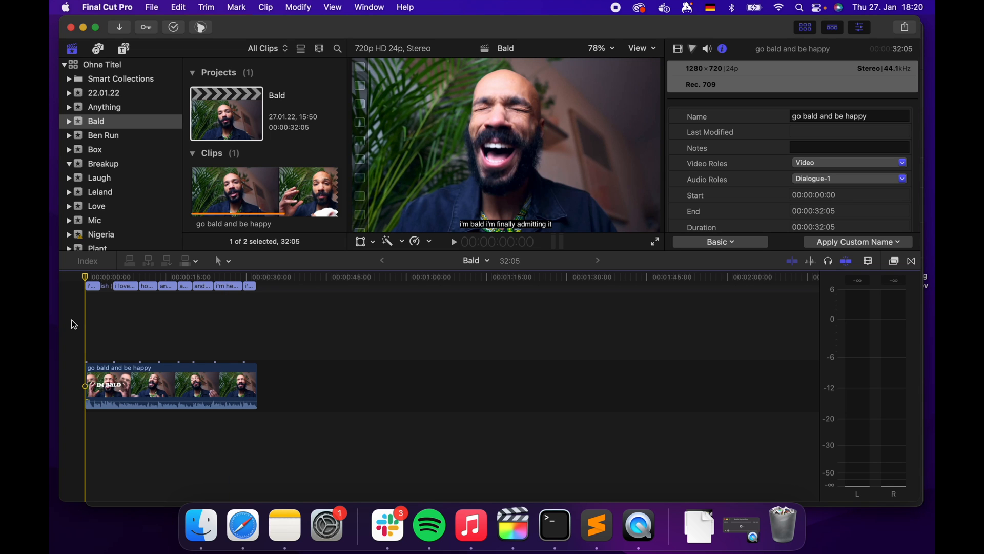
mouse_move(200, 523)
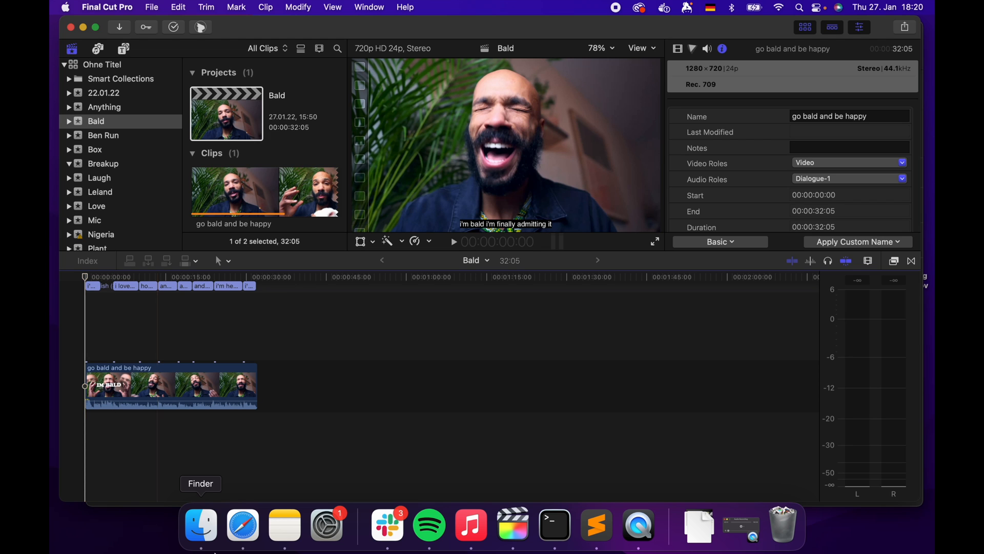
mouse_move(81, 311)
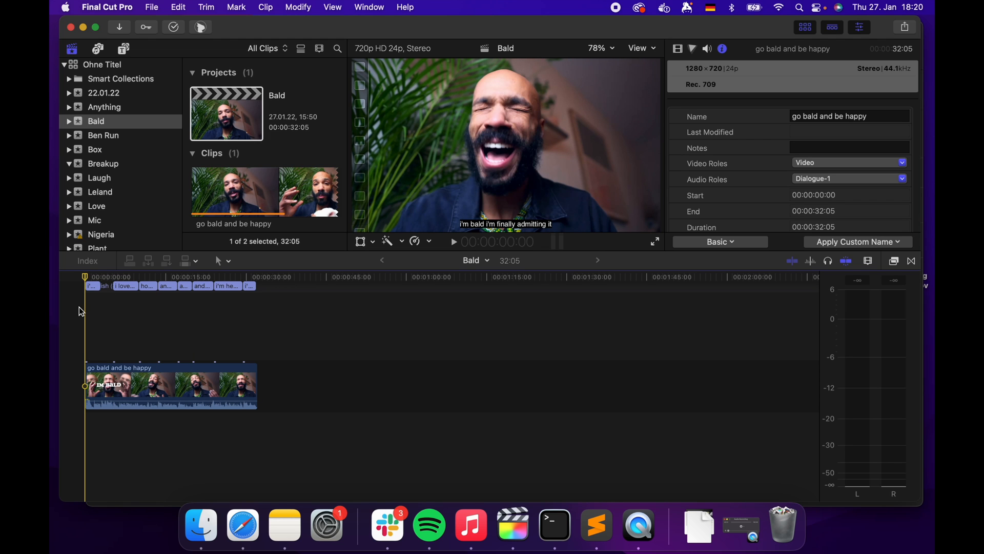
View the X-Title Extractor page, return to the YouTube subtitles tab, then launch X-Title Extractor
left_click(243, 525)
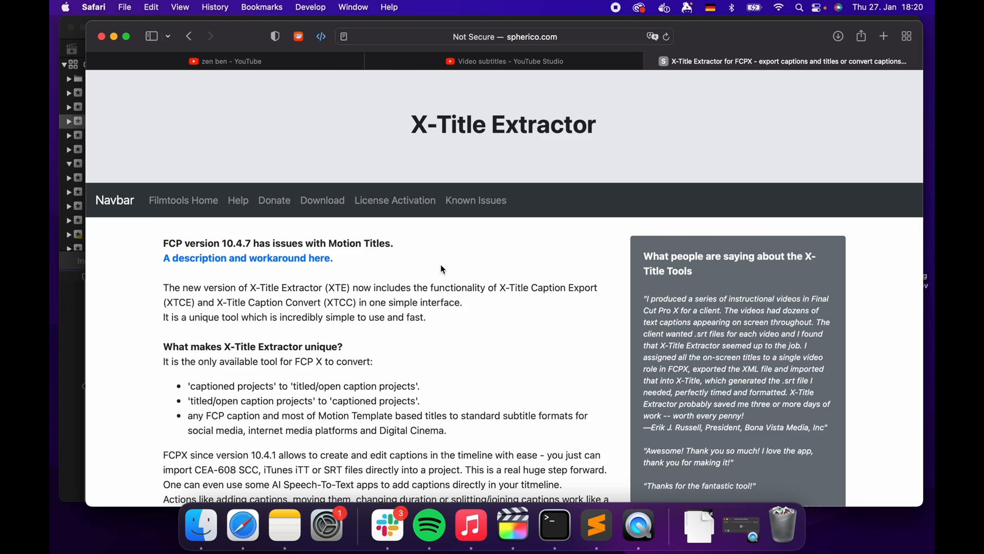
mouse_move(666, 52)
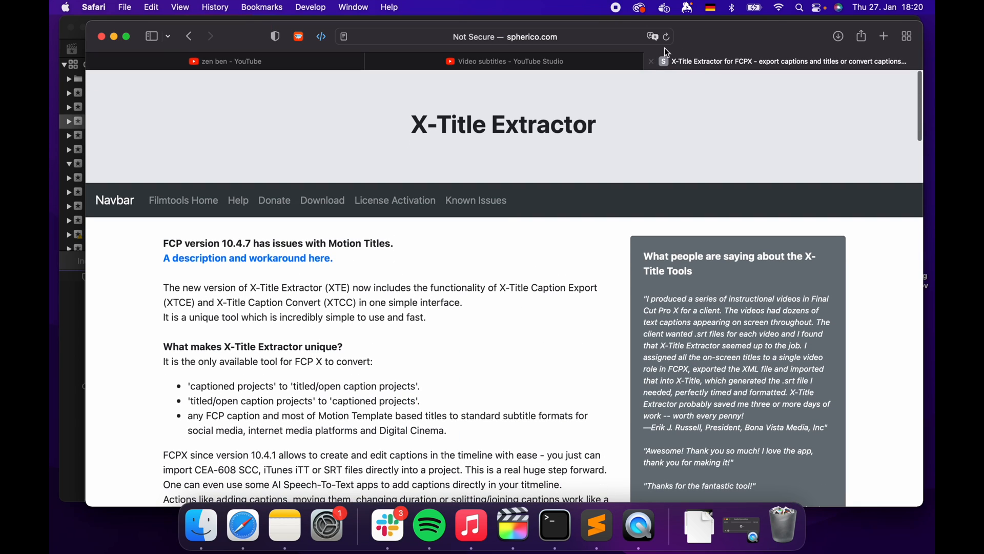
left_click(503, 61)
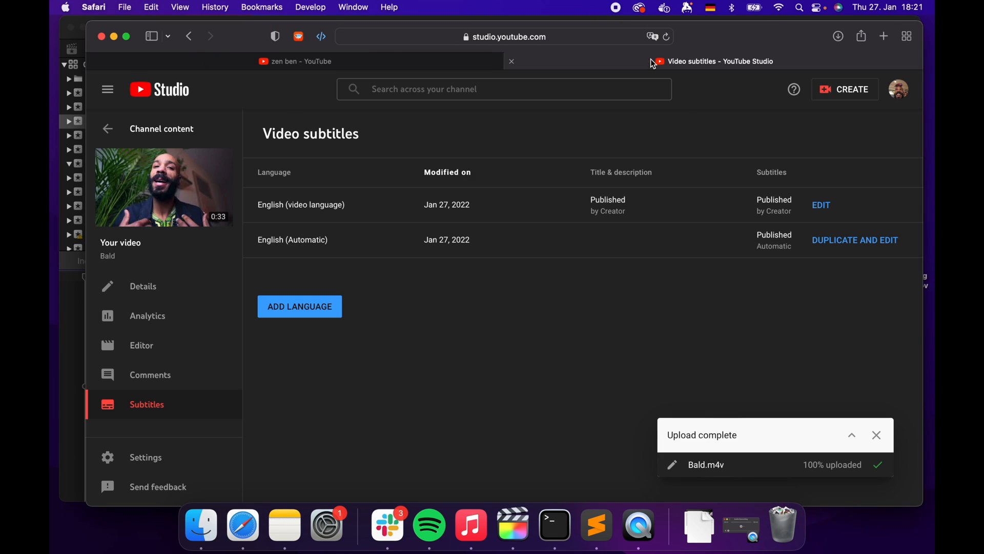
mouse_move(614, 502)
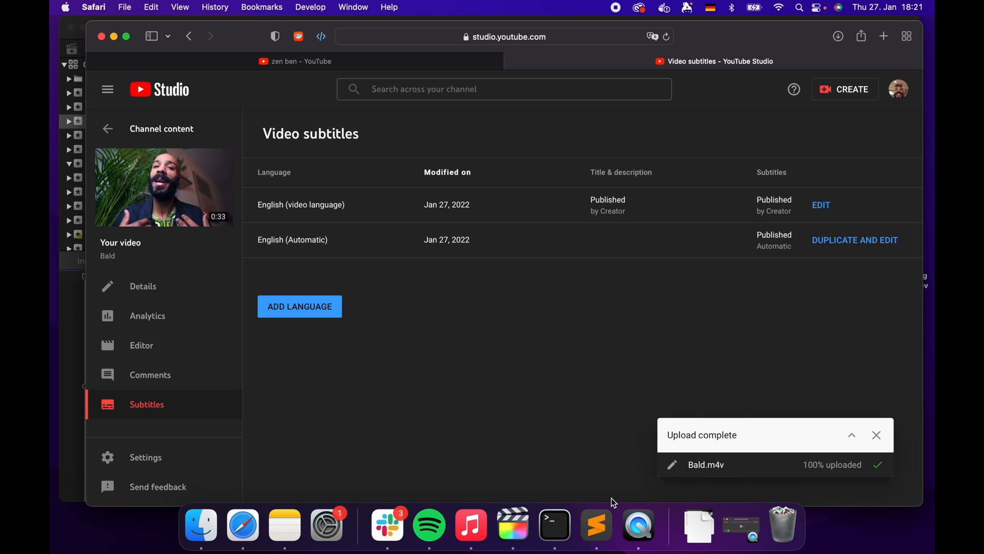
left_click(513, 523)
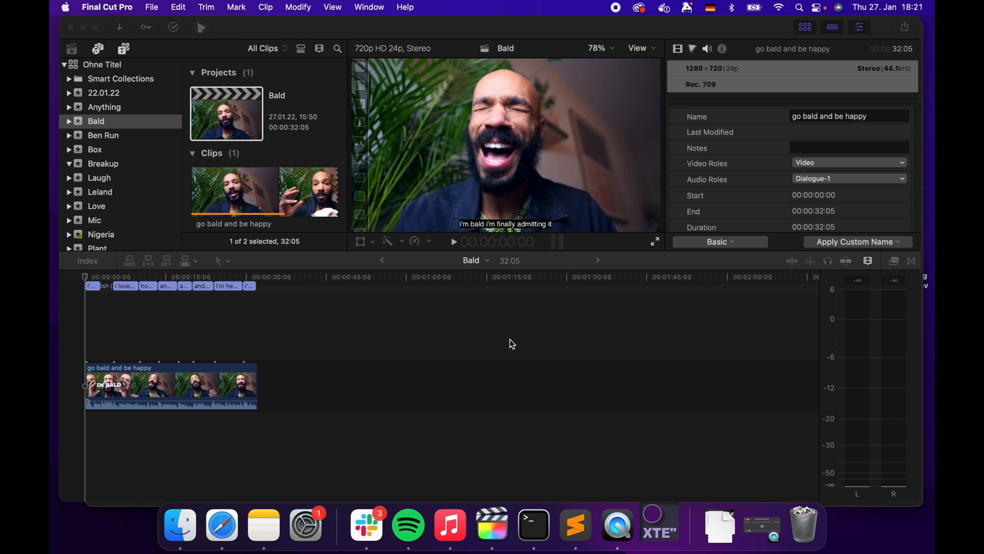
Open X-Title Extractor's Preferences and set the Final Cut Pro app path
left_click(658, 524)
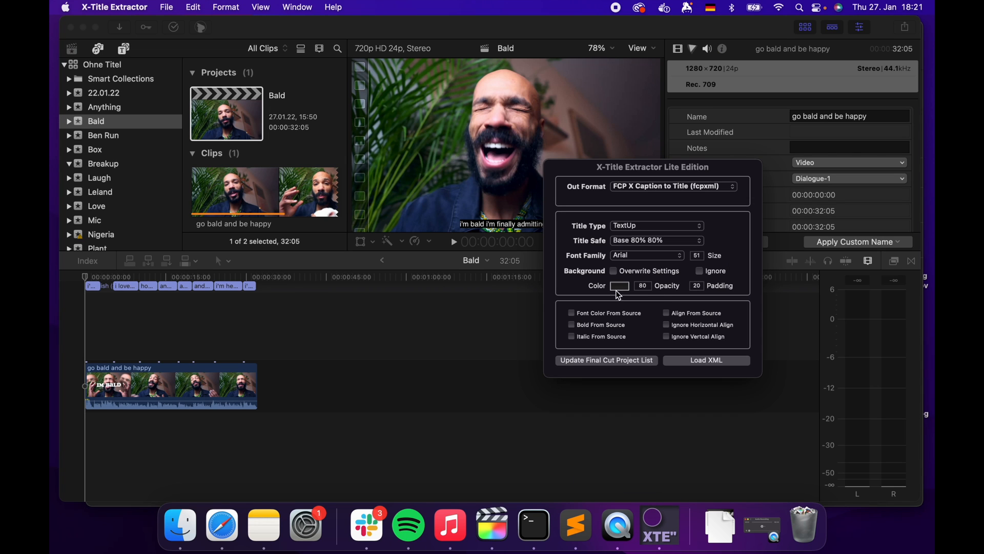
left_click(115, 6)
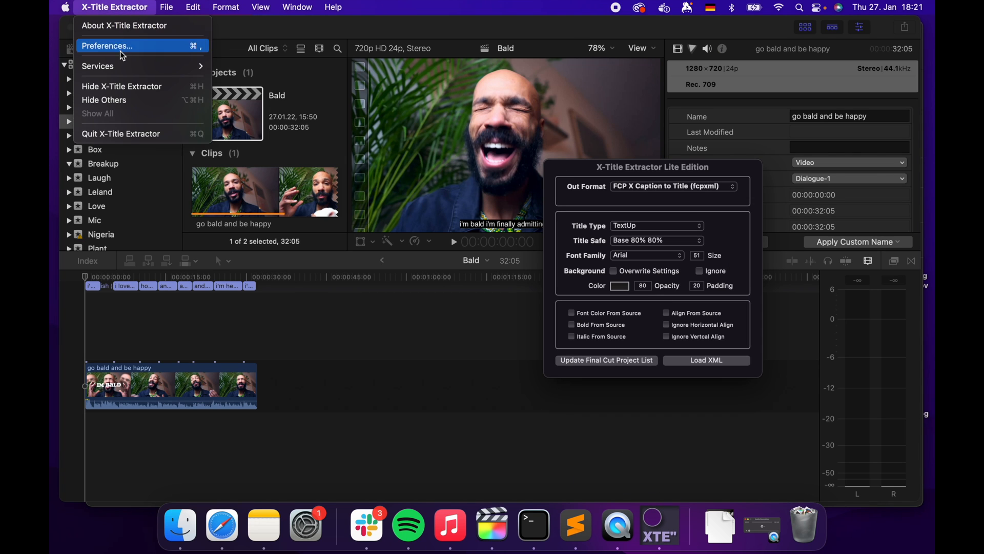
left_click(106, 46)
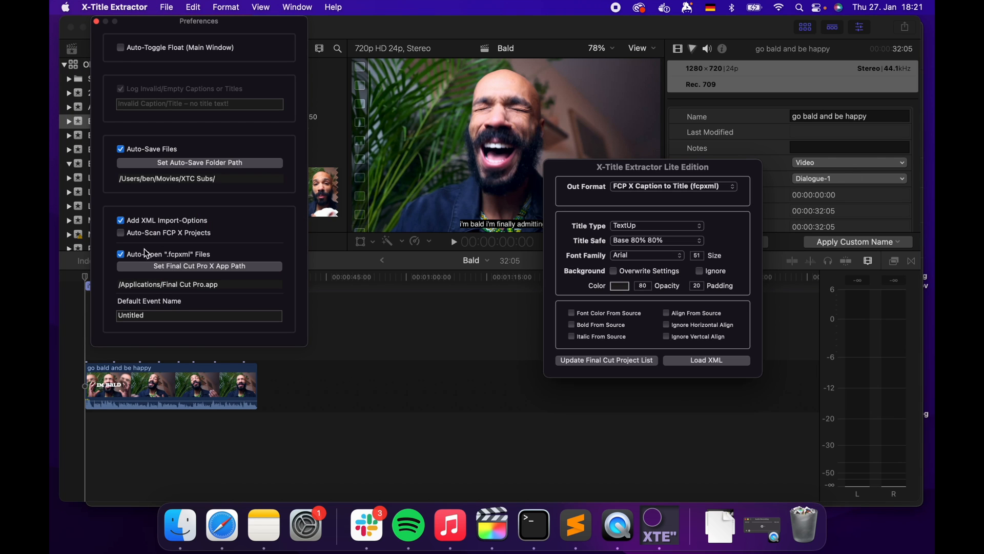
mouse_move(198, 269)
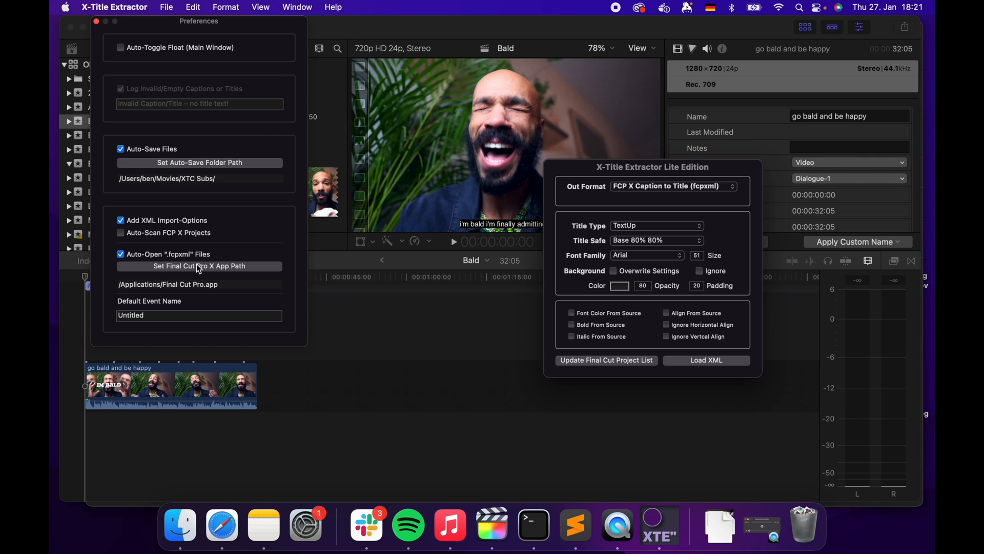
left_click(96, 20)
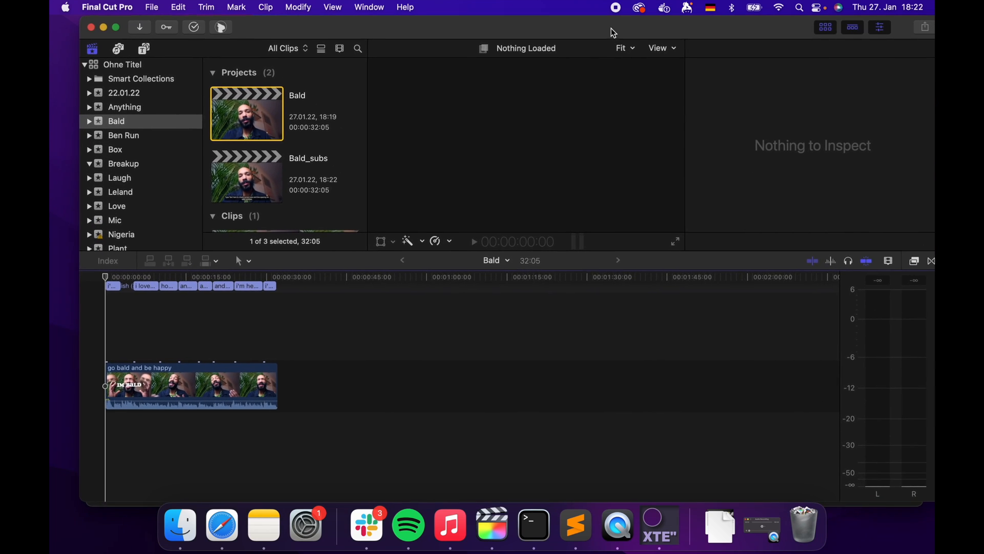
Open the Bald_subs project, then select its SRT captions and the first title clip
left_click(246, 176)
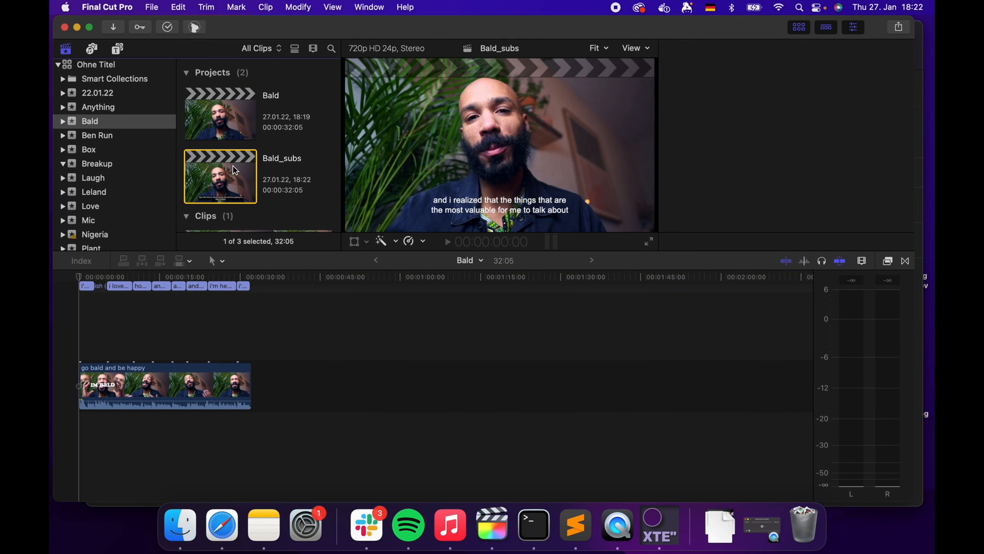
double_click(220, 176)
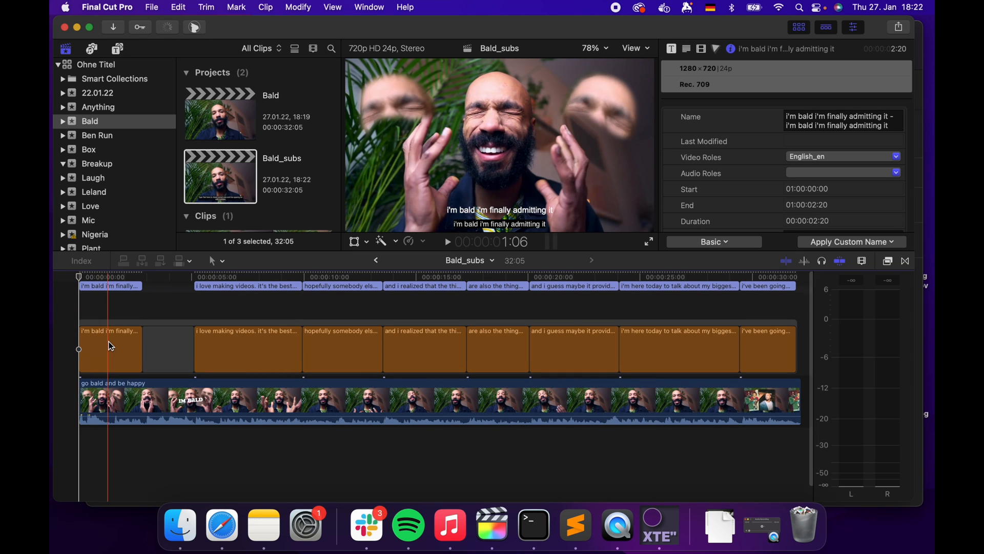
left_click(355, 348)
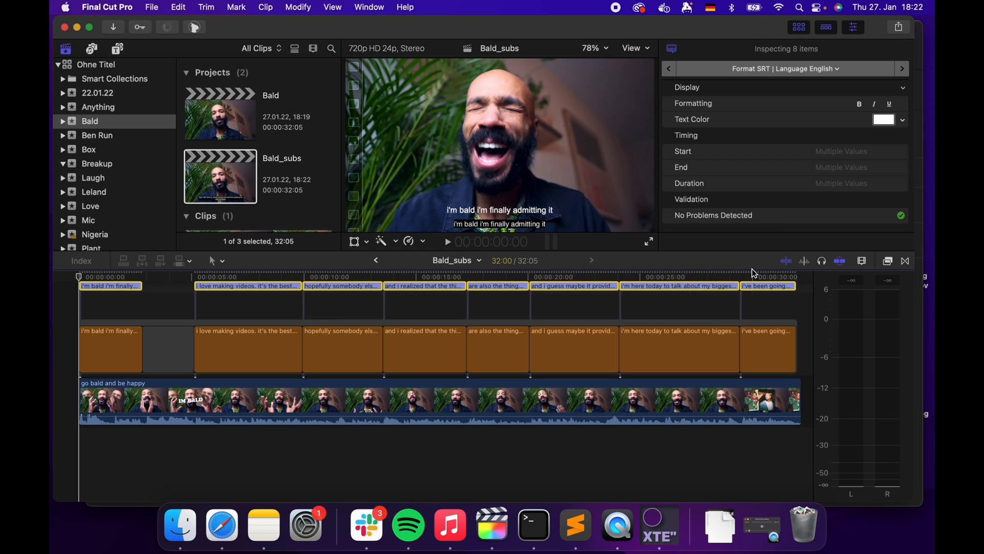
left_click(110, 348)
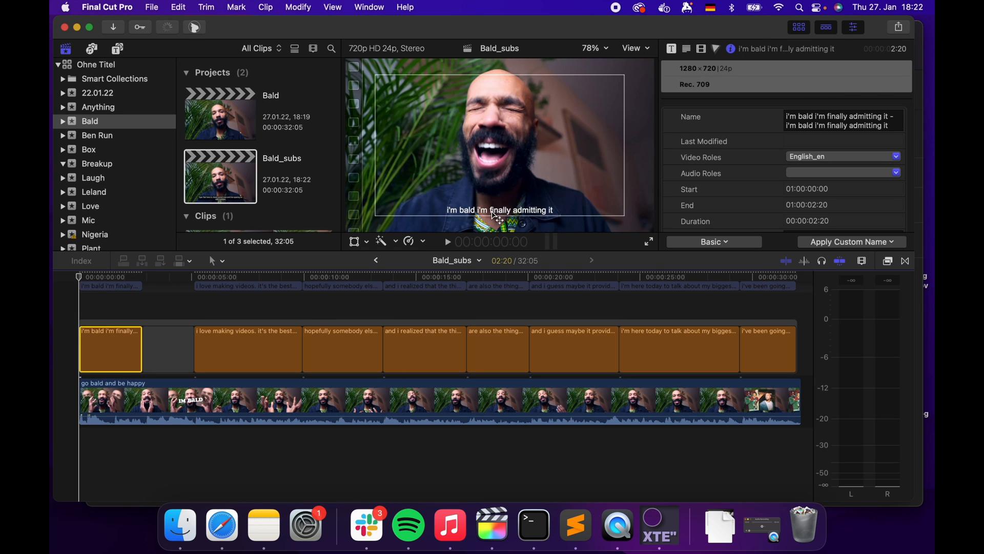
Lower the first title's Position Y under Transform in the Video inspector
left_click(701, 48)
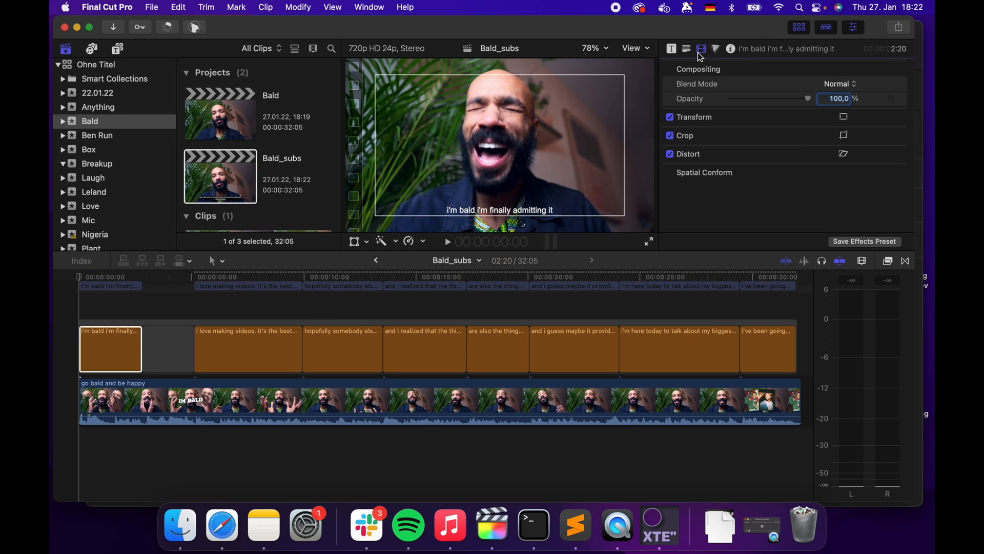
left_click(695, 117)
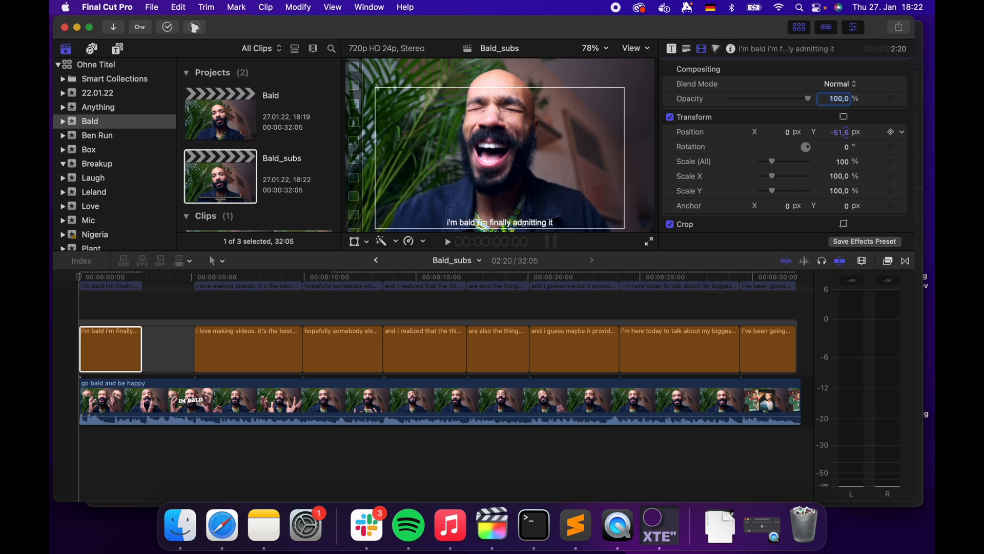
scroll("down", 3)
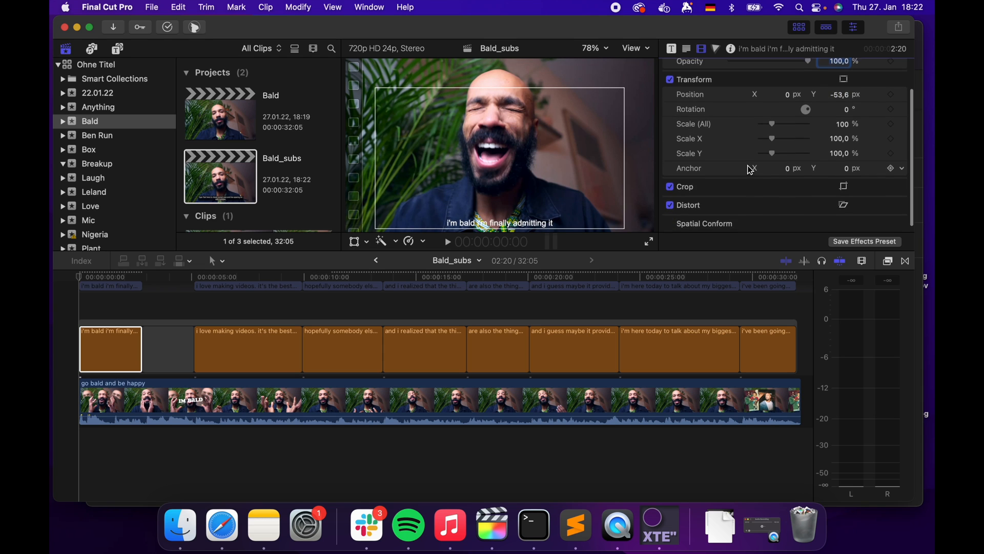
Set the title's font to Soap and check its Face settings
left_click(685, 49)
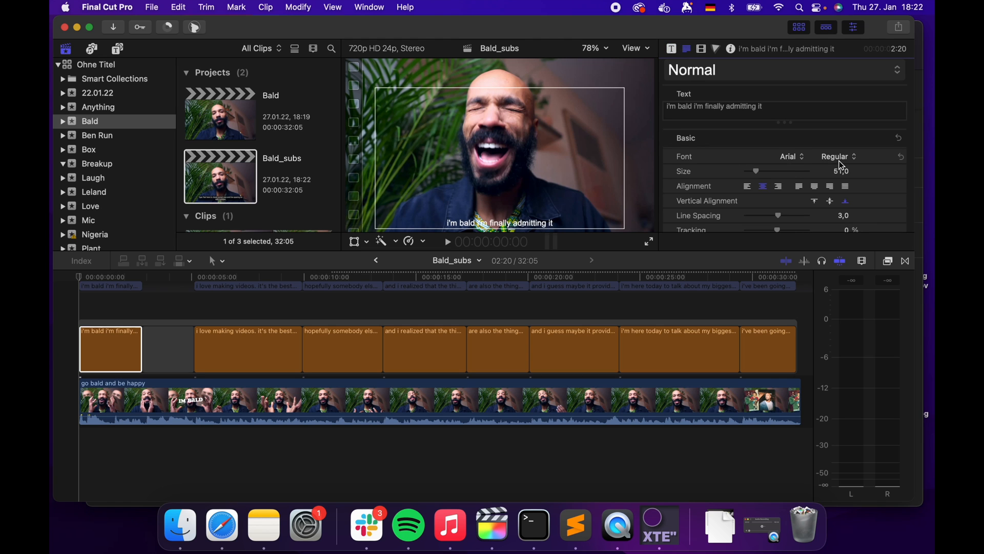
left_click(789, 156)
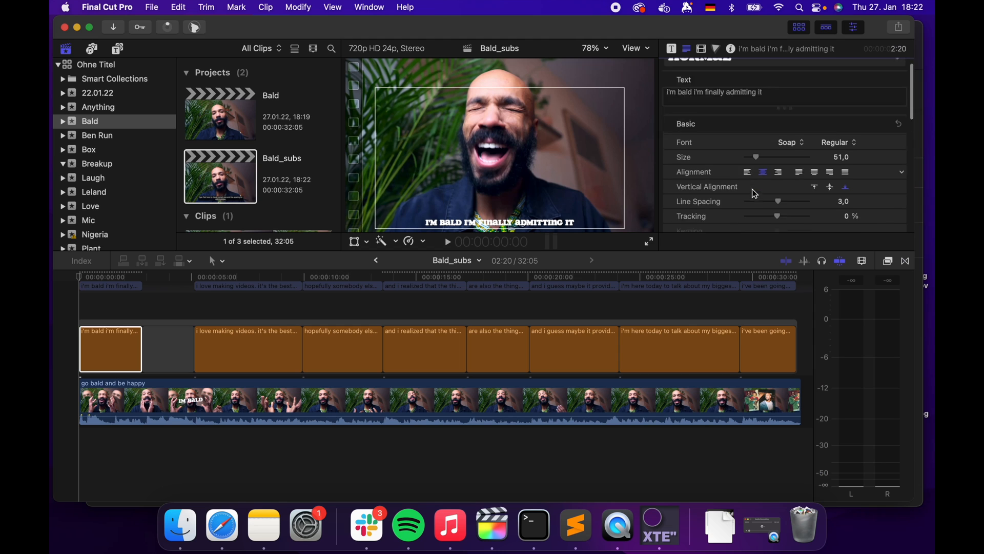
scroll("down", 3)
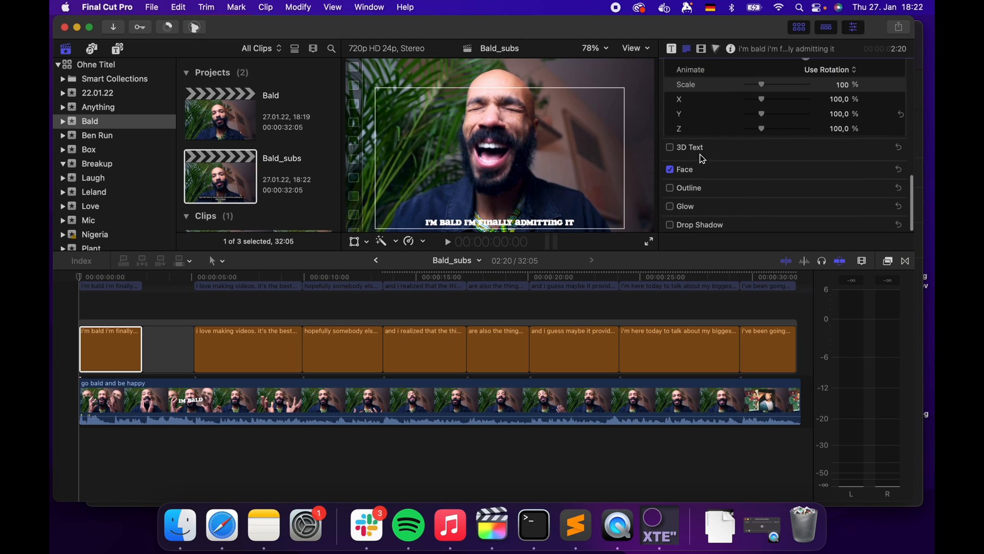
left_click(669, 168)
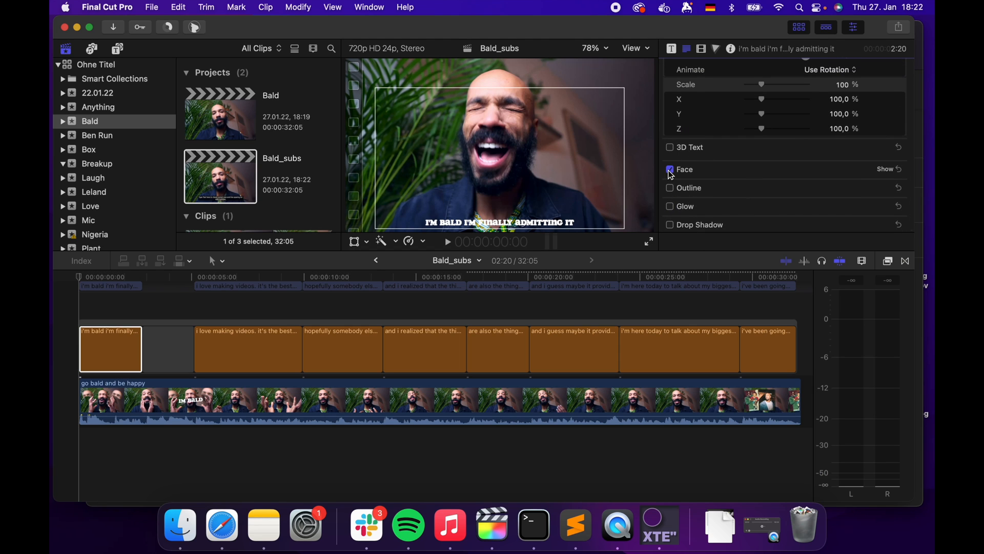
left_click(670, 169)
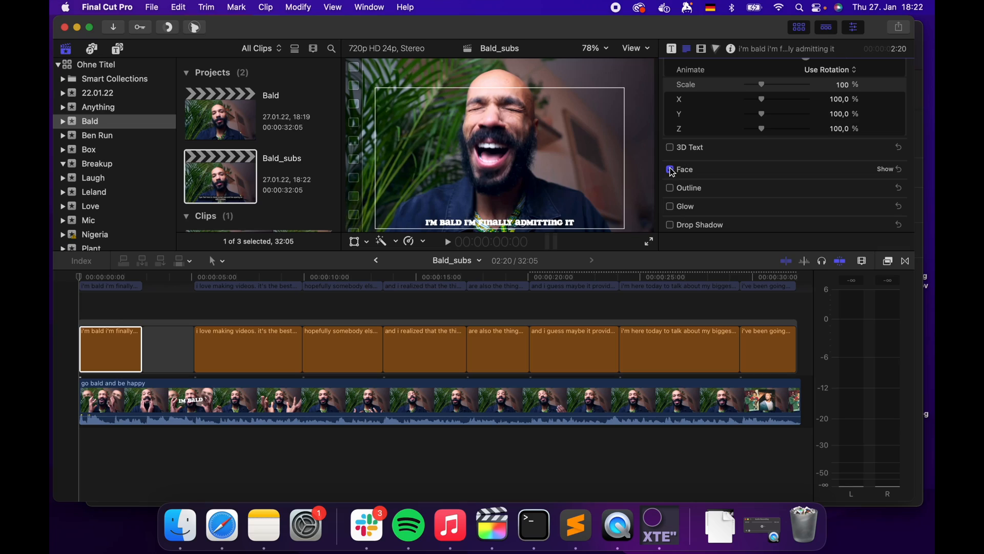